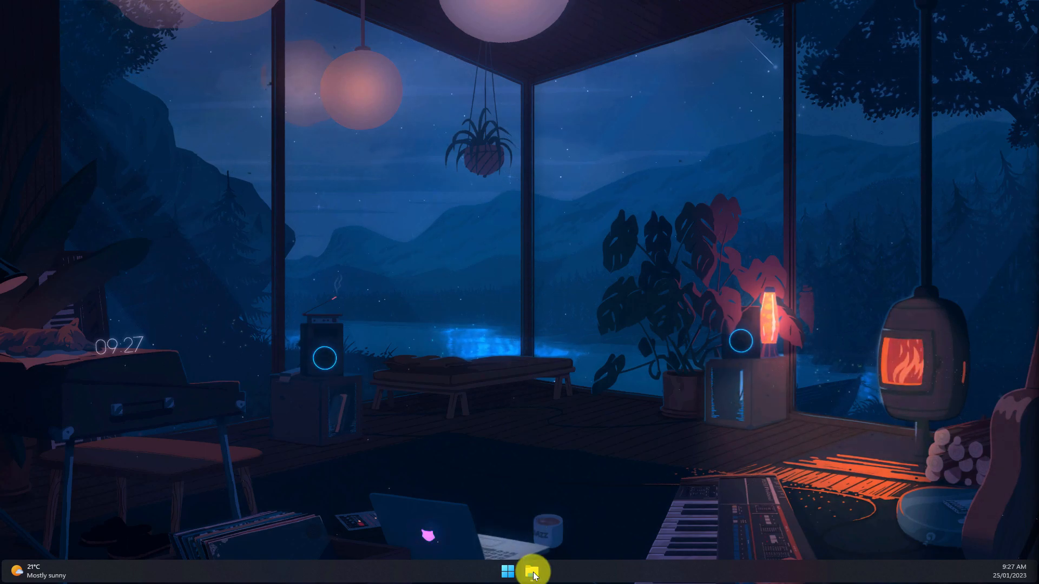
Open File Explorer on Home and scroll down to the Favourites section
left_click(532, 572)
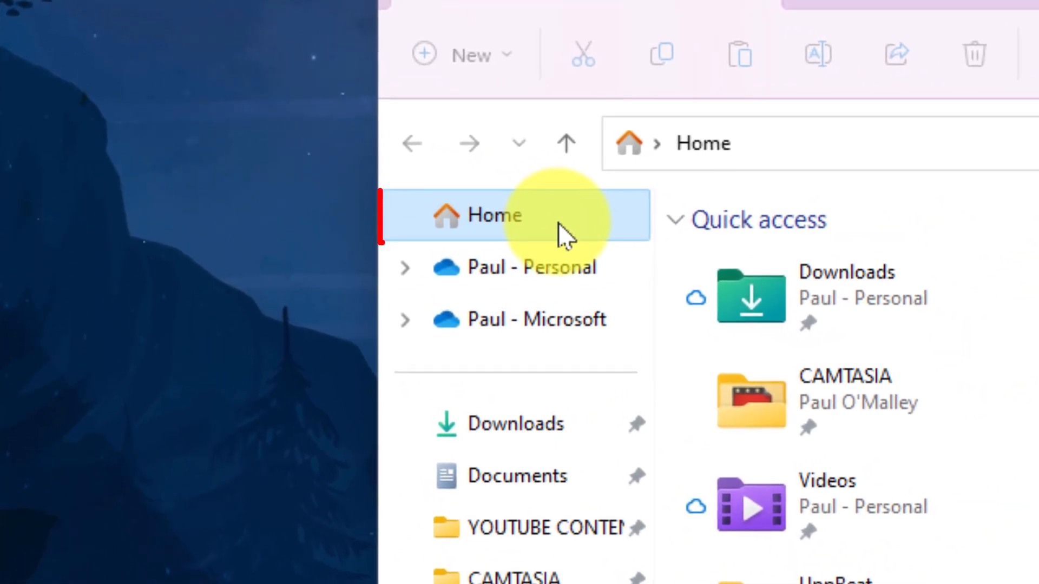
left_click(494, 215)
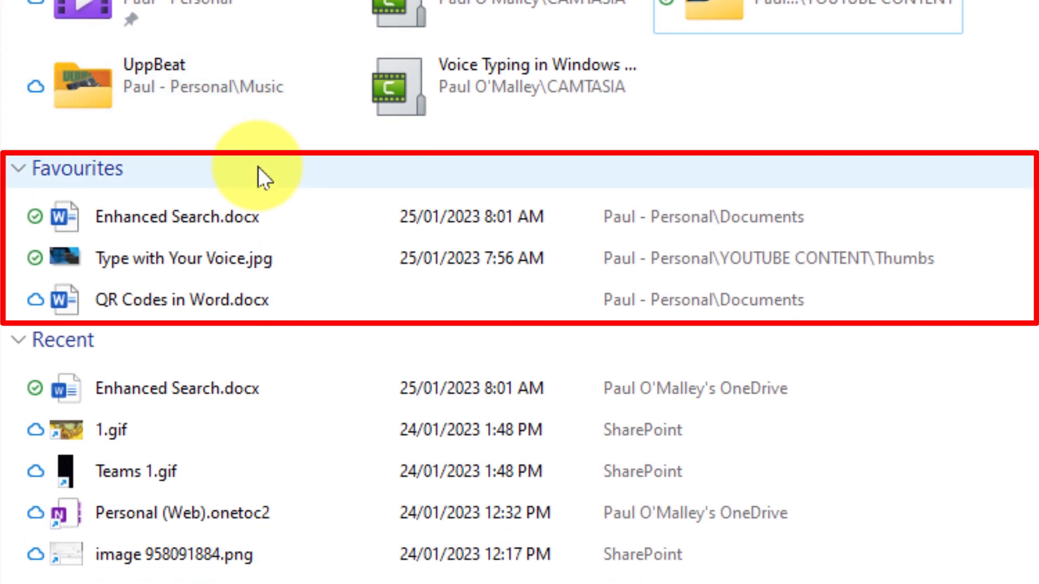
scroll("down", 3)
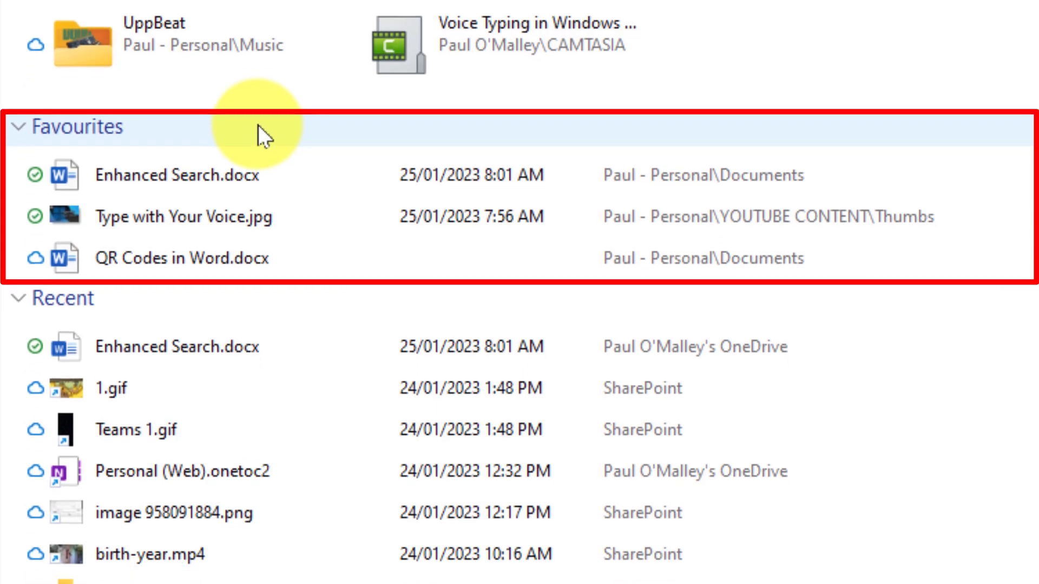
scroll("down", 3)
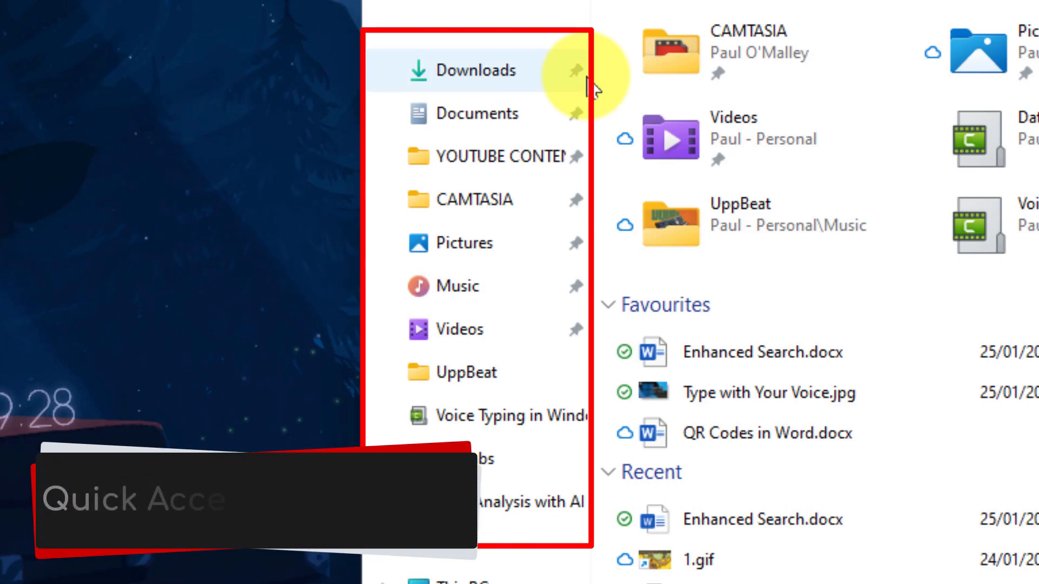
mouse_move(581, 389)
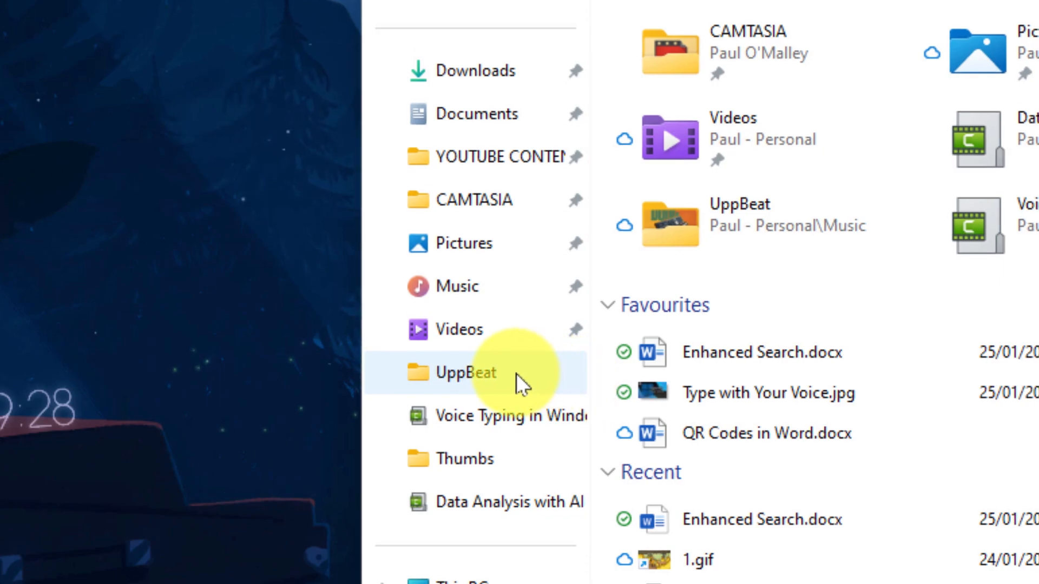
Pin the UppBeat folder to Quick access from the navigation pane
right_click(457, 372)
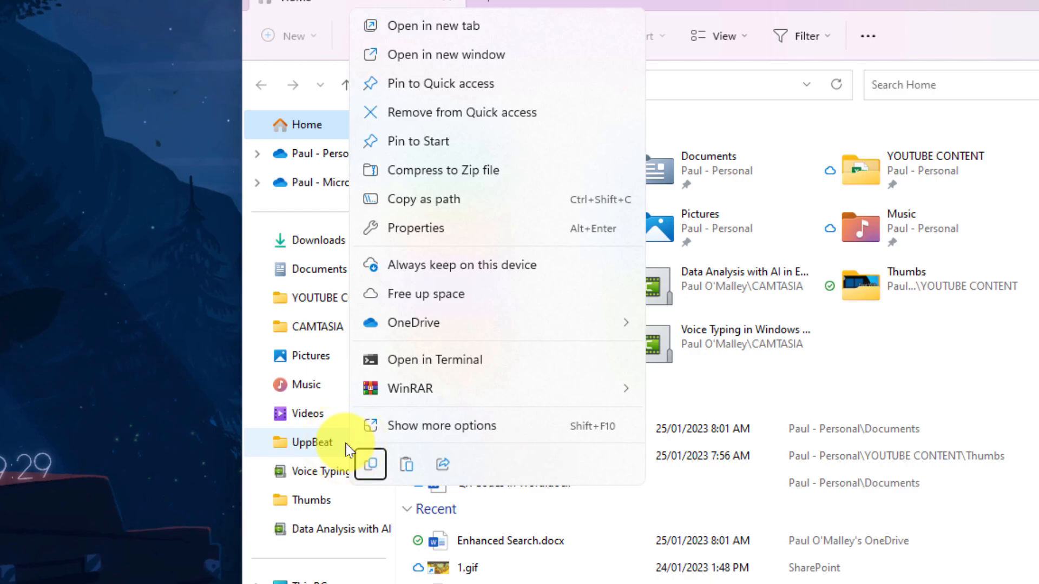
mouse_move(364, 389)
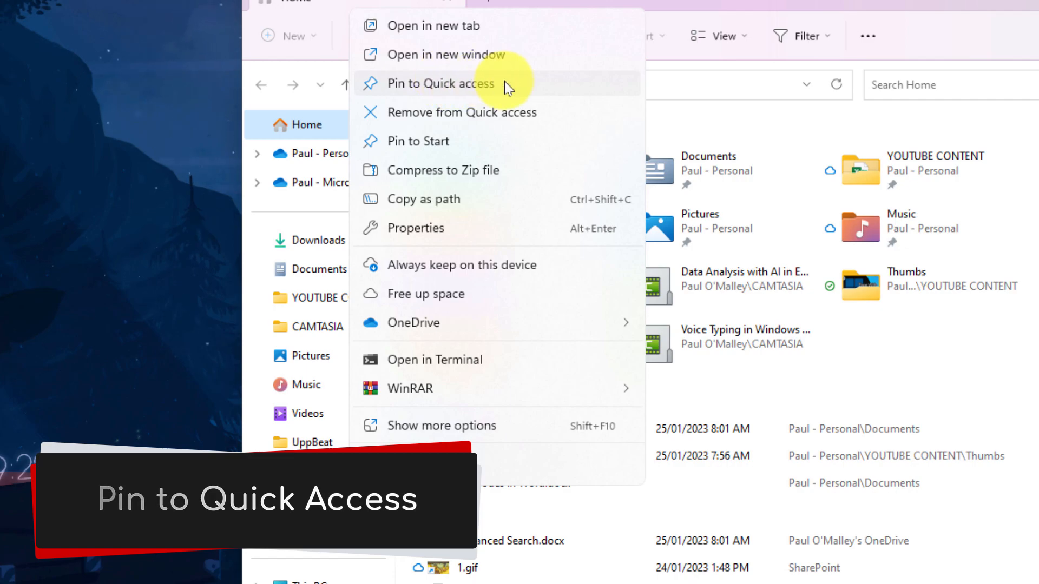
left_click(446, 84)
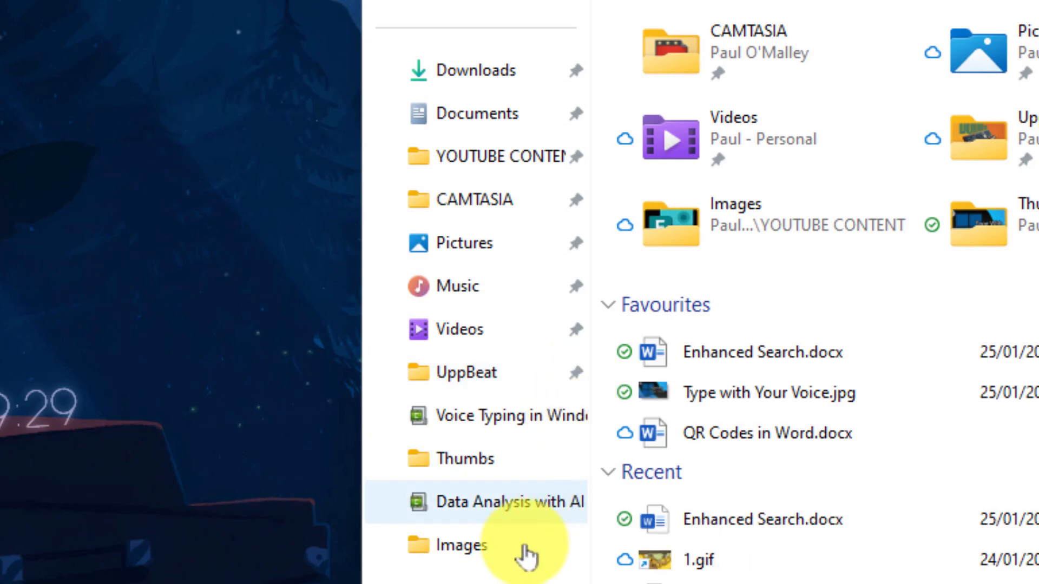
scroll("down", 3)
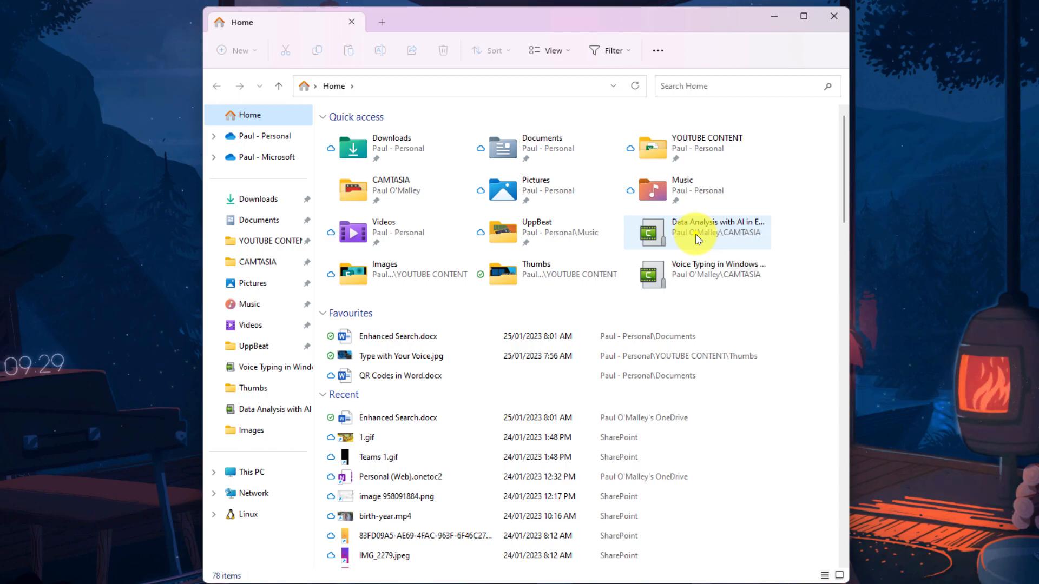
Remove the Data Analysis with AI Camtasia file from Quick access
right_click(695, 232)
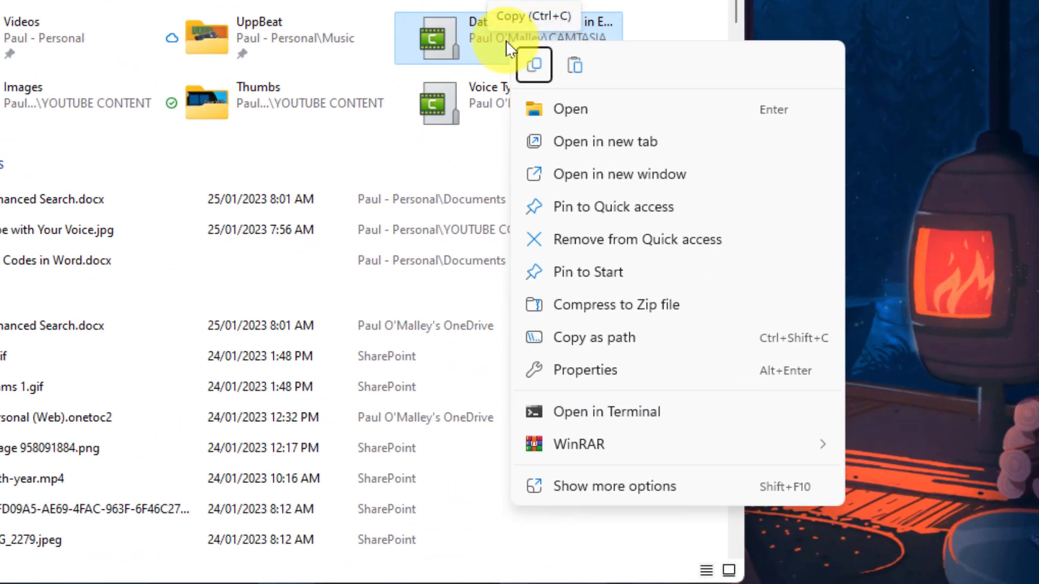
mouse_move(599, 239)
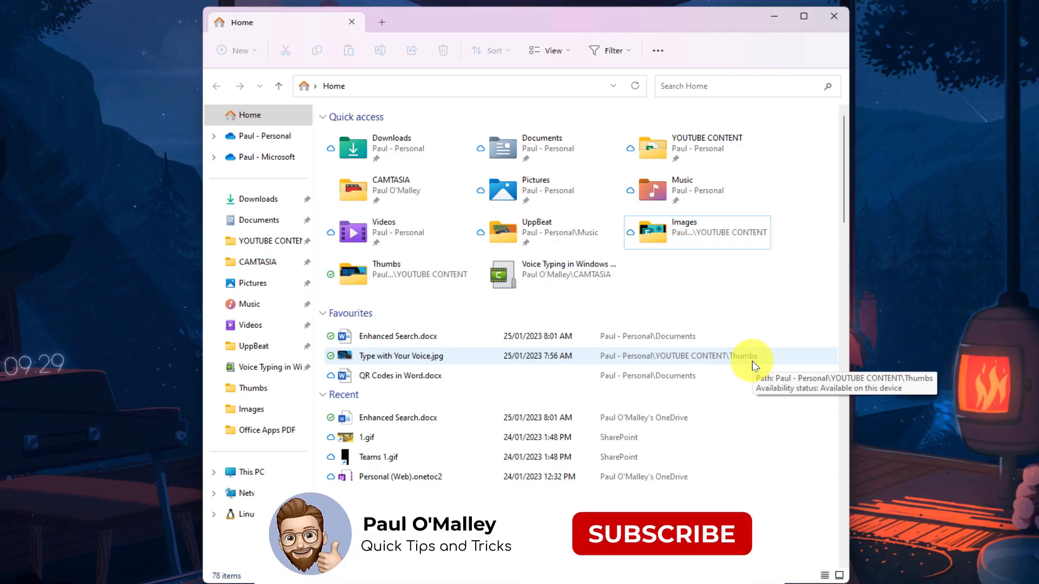
left_click(660, 533)
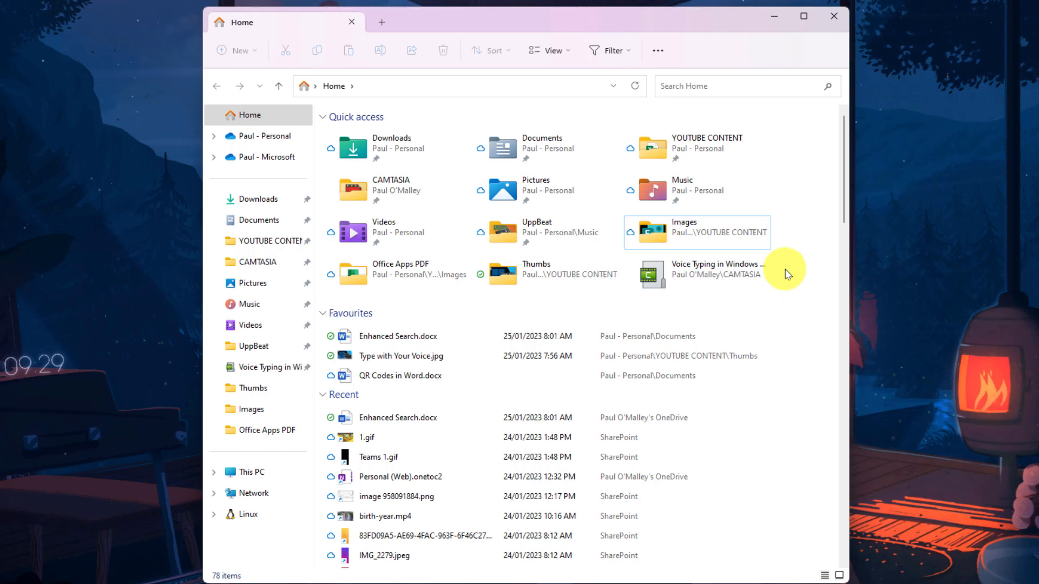
mouse_move(666, 265)
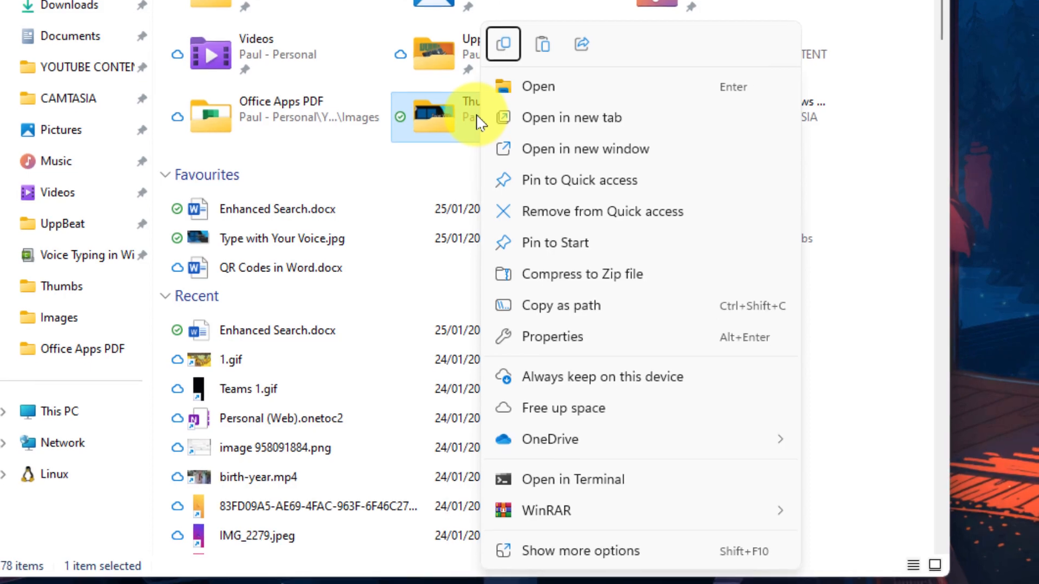
mouse_move(450, 117)
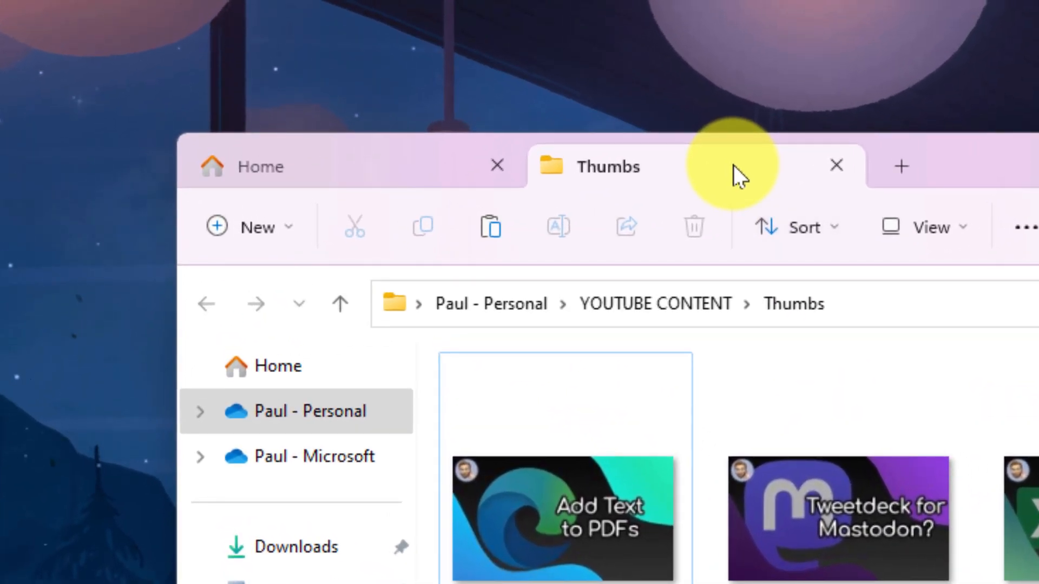
mouse_move(735, 169)
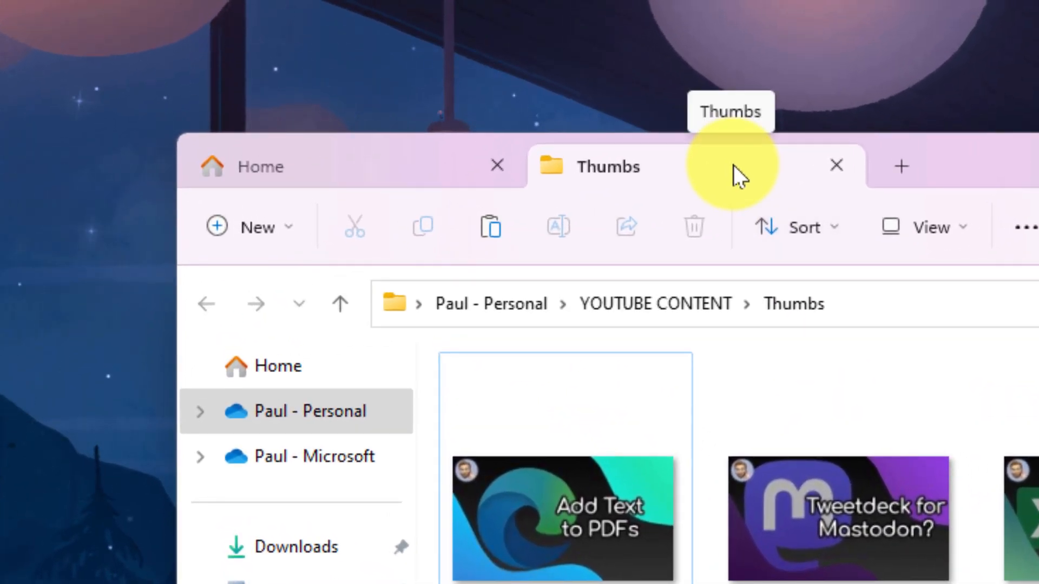
Switch between the Home tab and the Thumbs folder tab
left_click(265, 166)
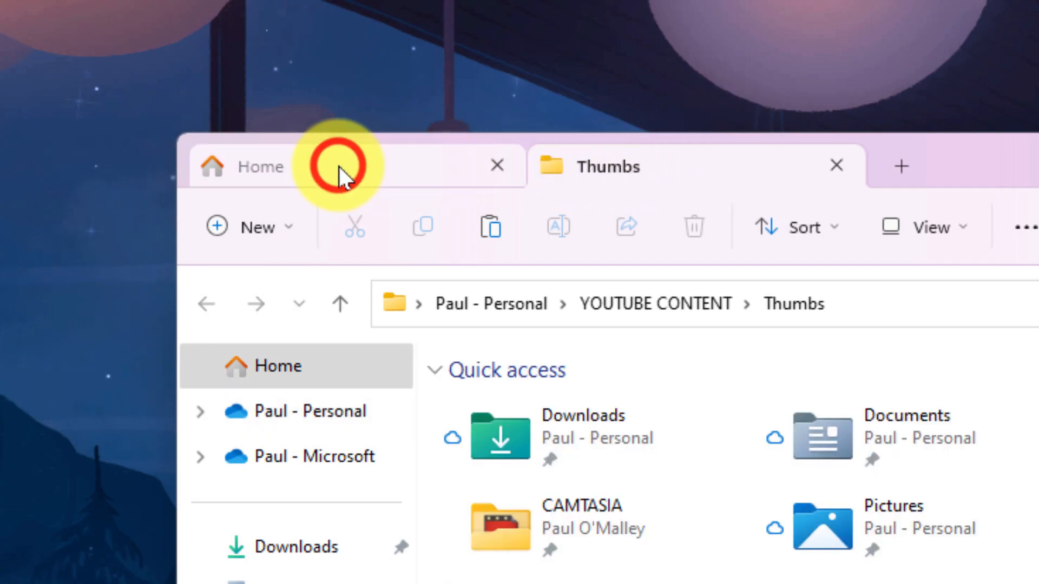
left_click(259, 166)
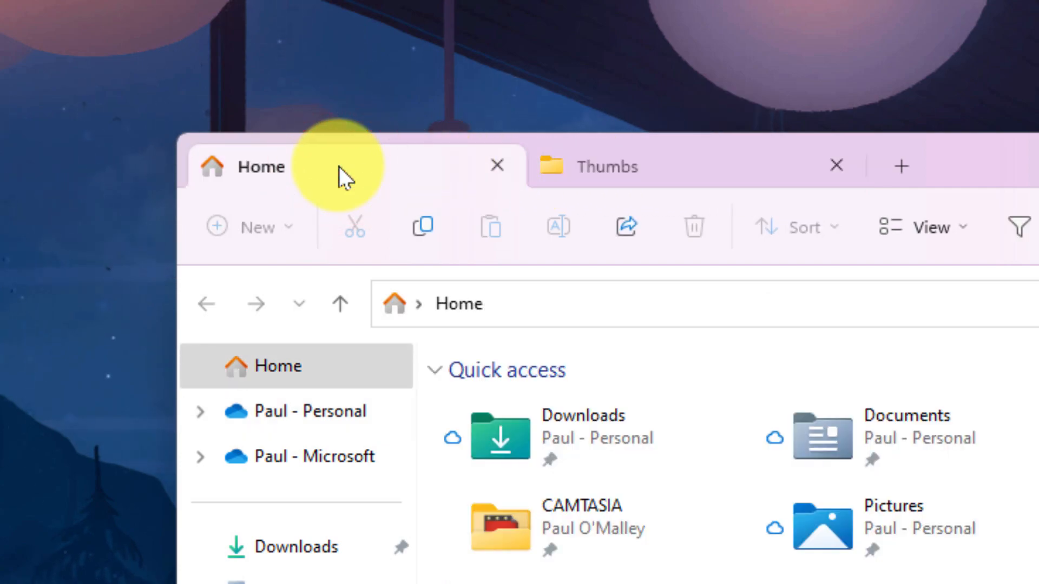
left_click(606, 166)
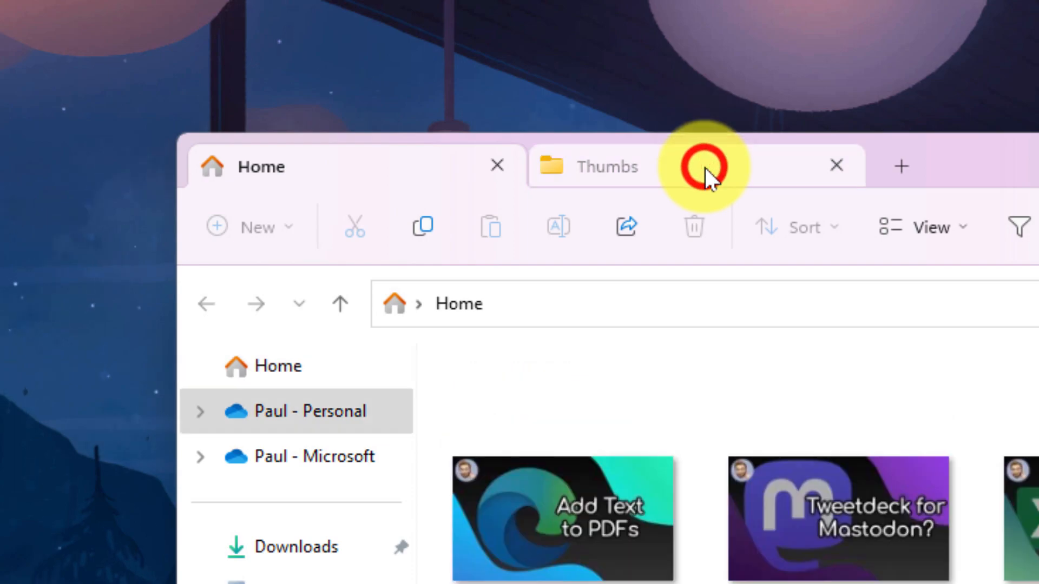
left_click(608, 166)
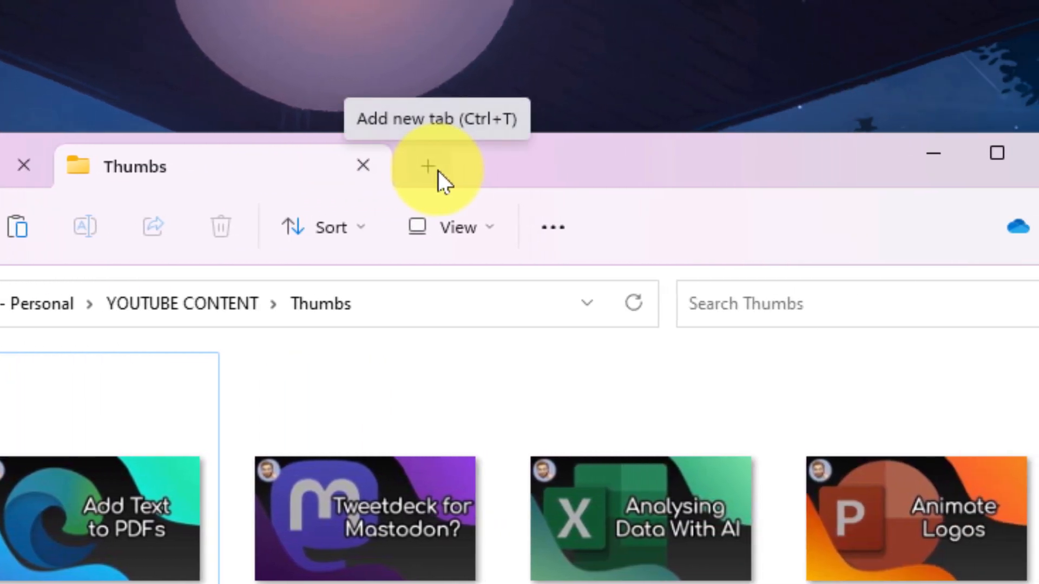
Add new Home tabs with the + button and Ctrl+T
left_click(427, 167)
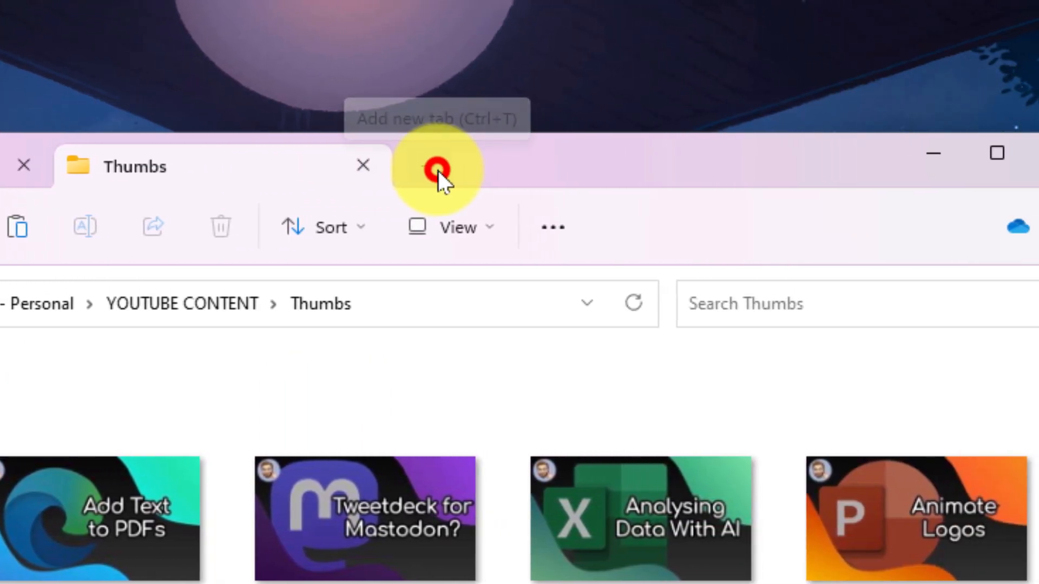
left_click(435, 167)
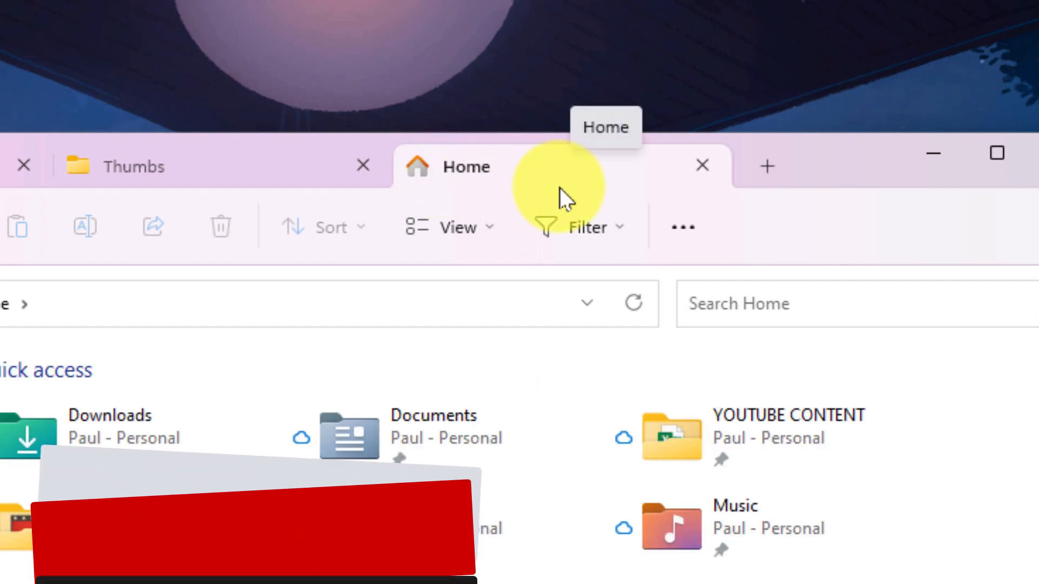
key("ctrl+t")
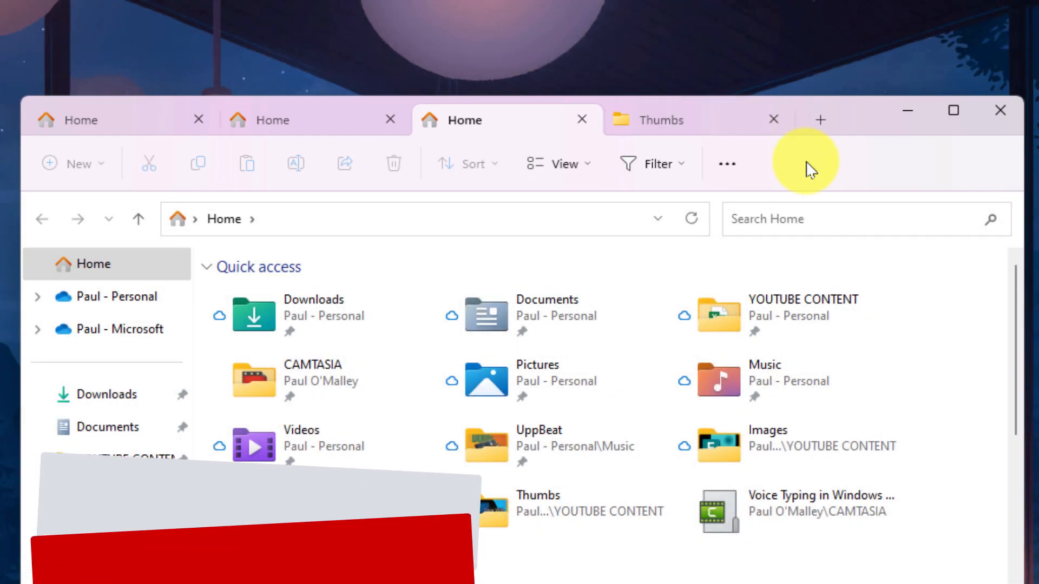
Cycle through the tabs using Ctrl+Tab, Ctrl+Shift+Tab and Ctrl+1
key("ctrl+Tab")
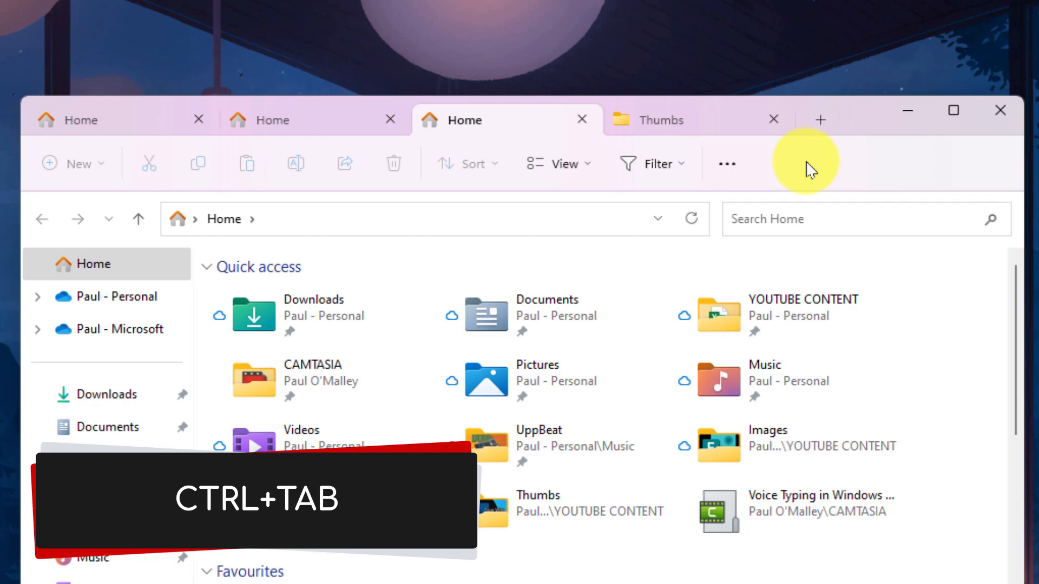
key("ctrl+tab")
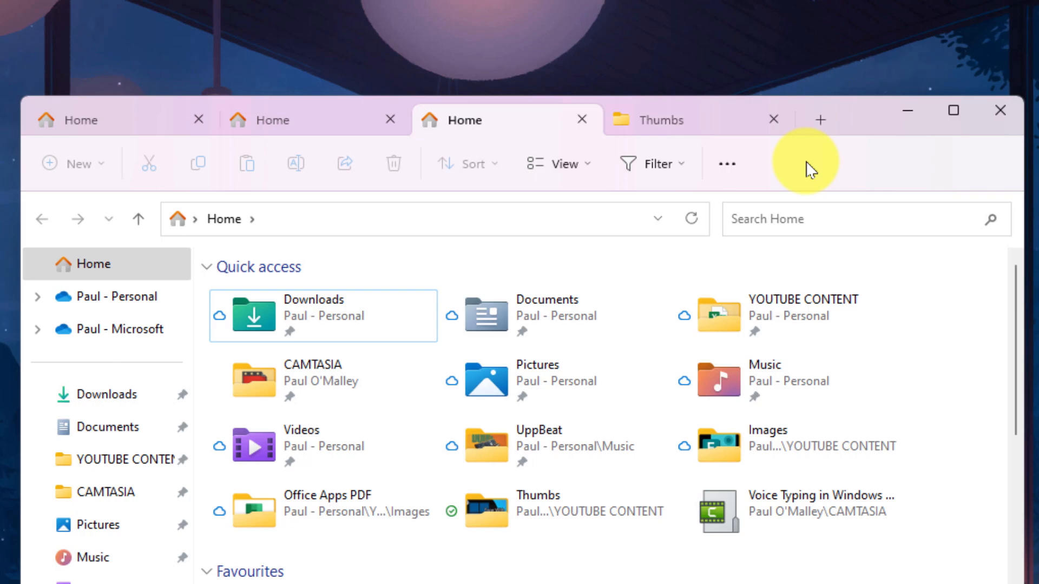
key("ctrl+shift+tab")
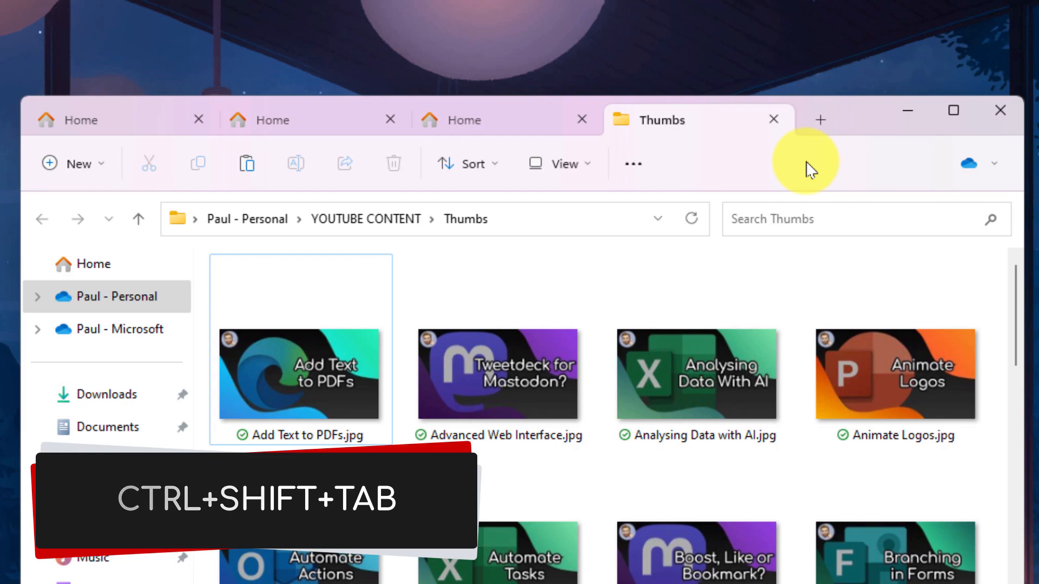
key("ctrl+shift+tab")
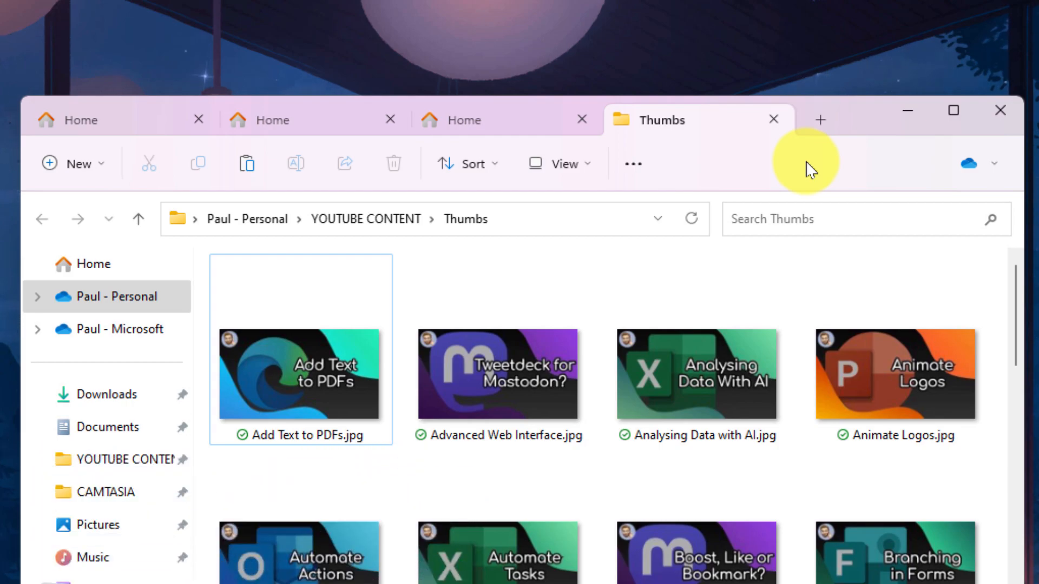
key("ctrl+1")
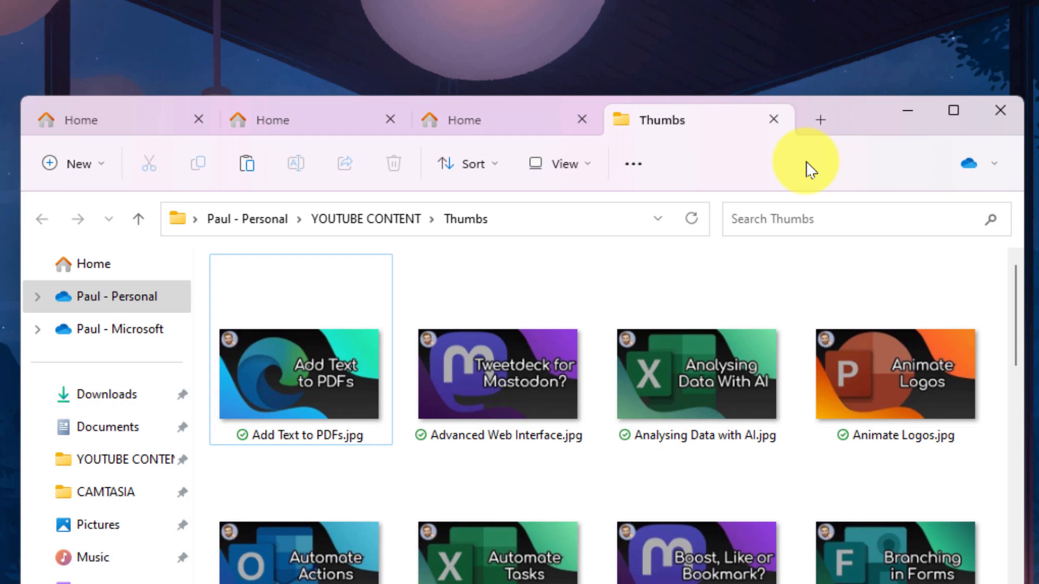
Select and right-click Enhanced Search.docx in the first Home tab's Favourites
left_click(79, 120)
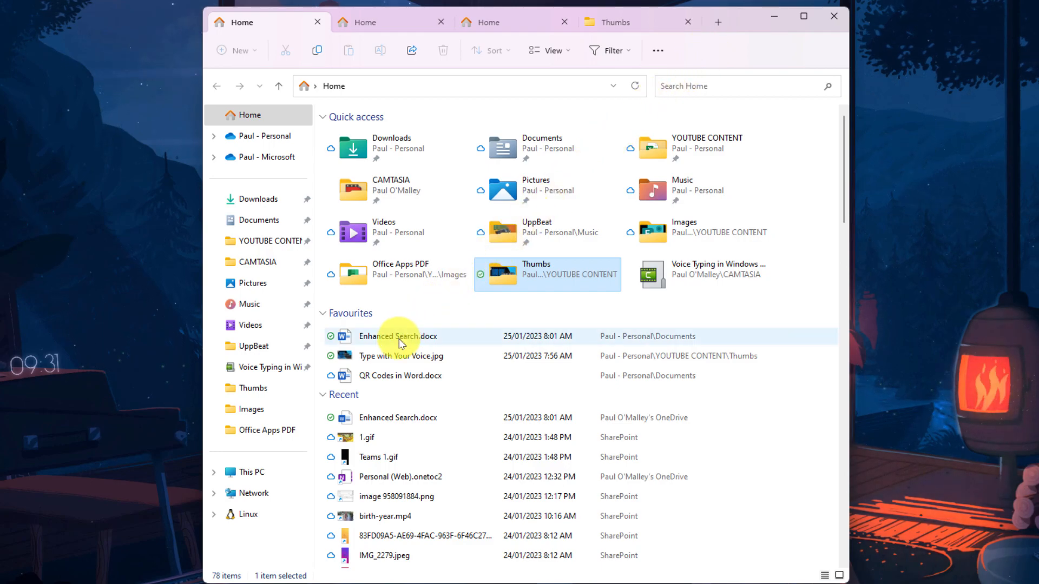
left_click(397, 336)
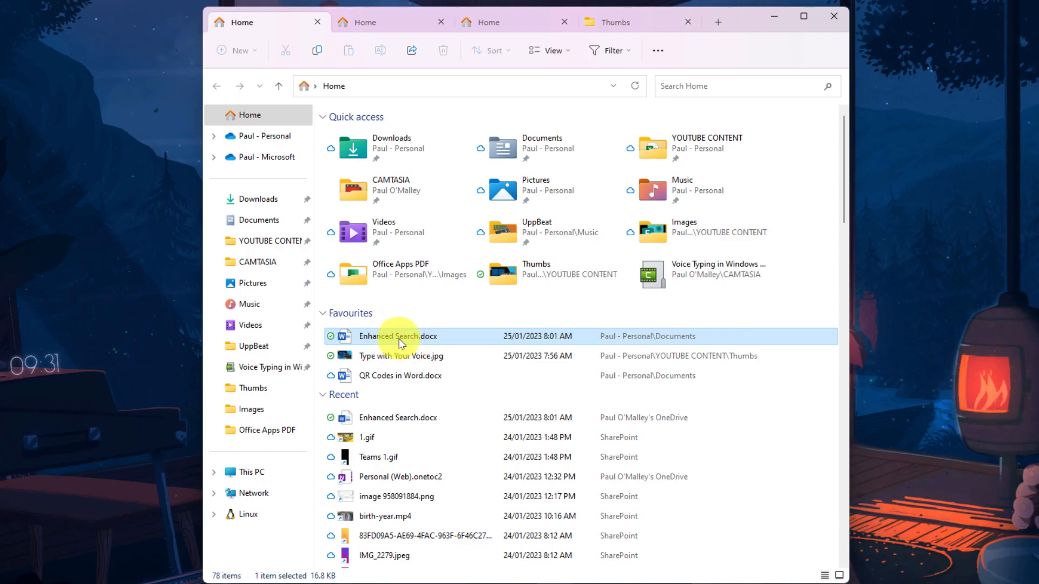
right_click(399, 336)
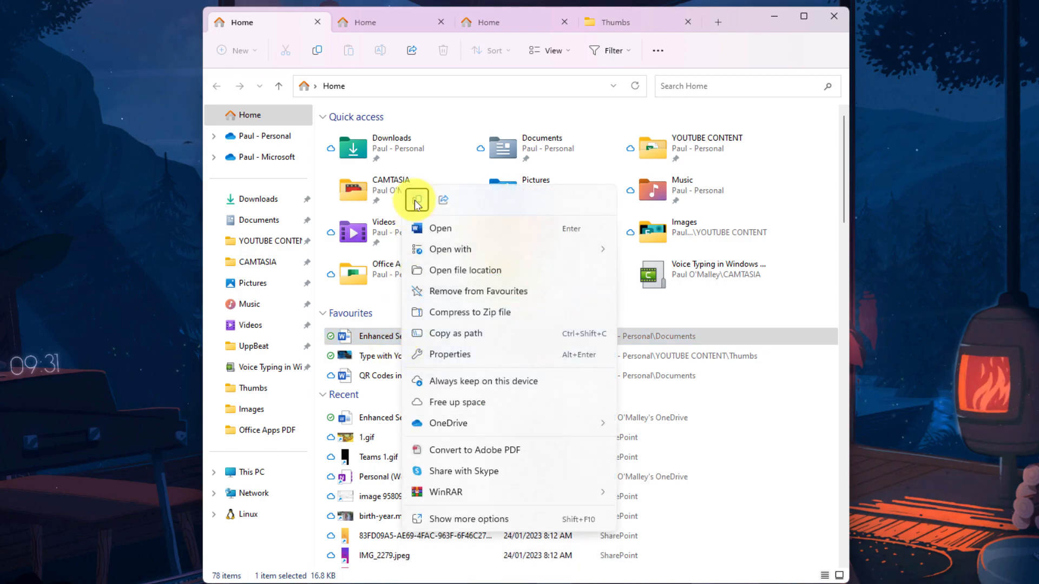
left_click(416, 201)
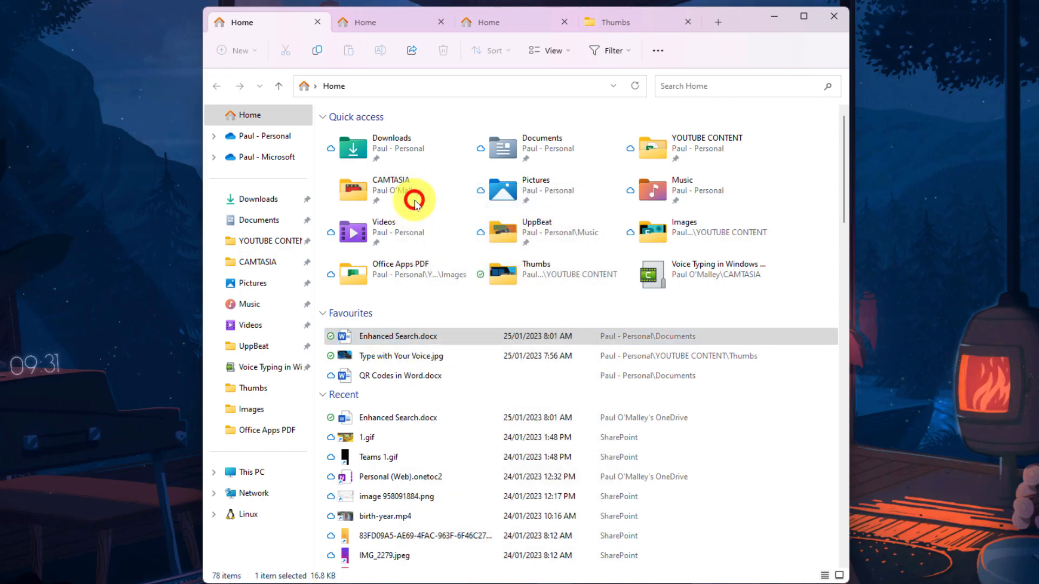
Check the Thumbs folder tab's context menu, then return to the Home tab
left_click(609, 21)
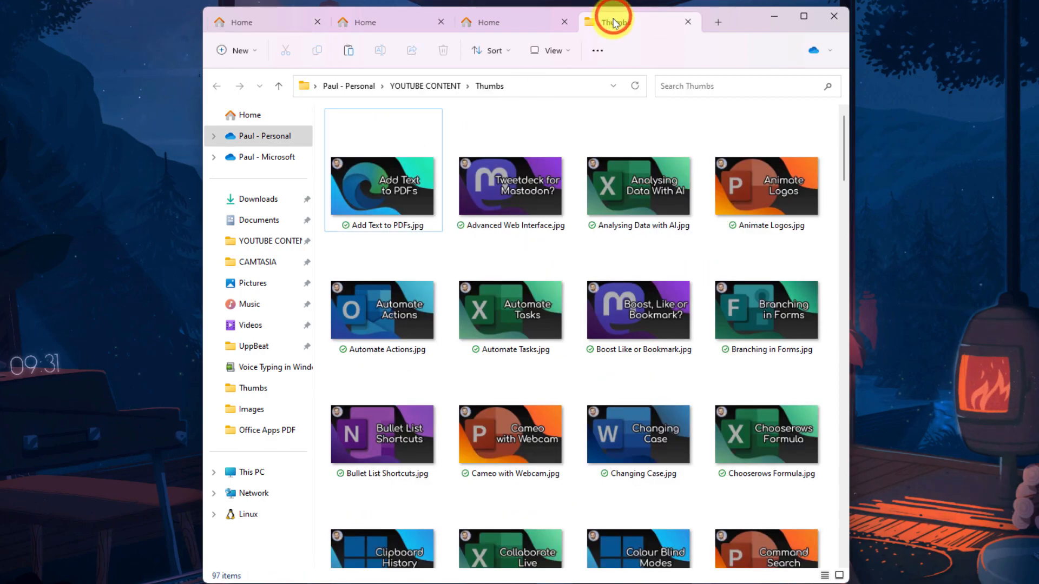
right_click(573, 118)
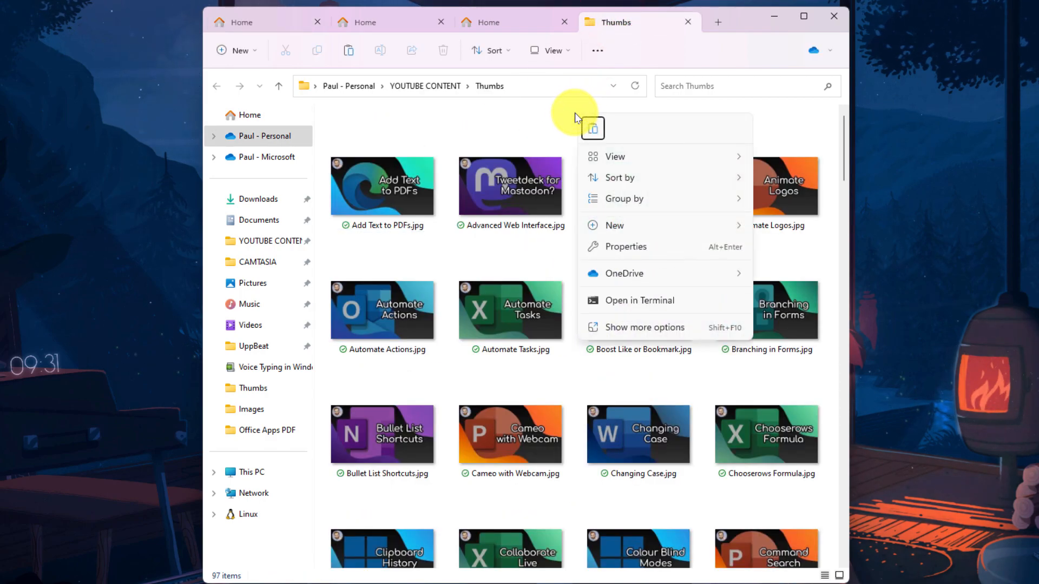
mouse_move(591, 129)
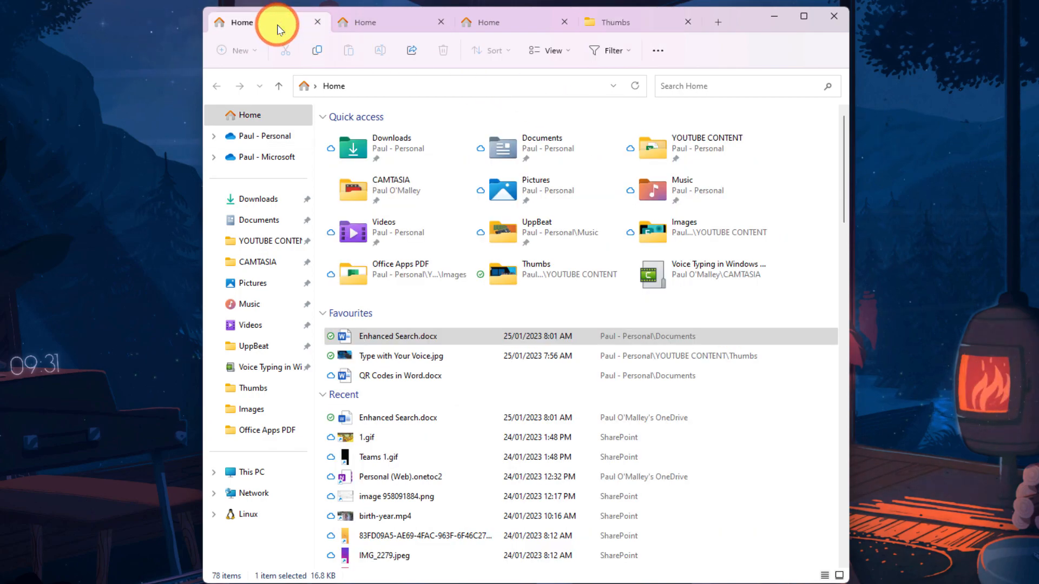
left_click(398, 336)
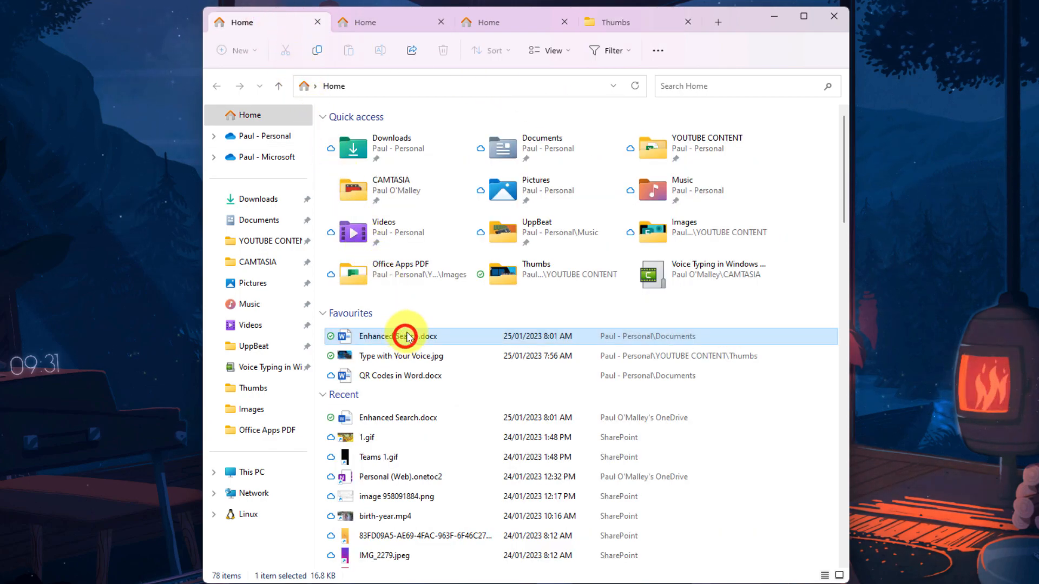
left_click(606, 21)
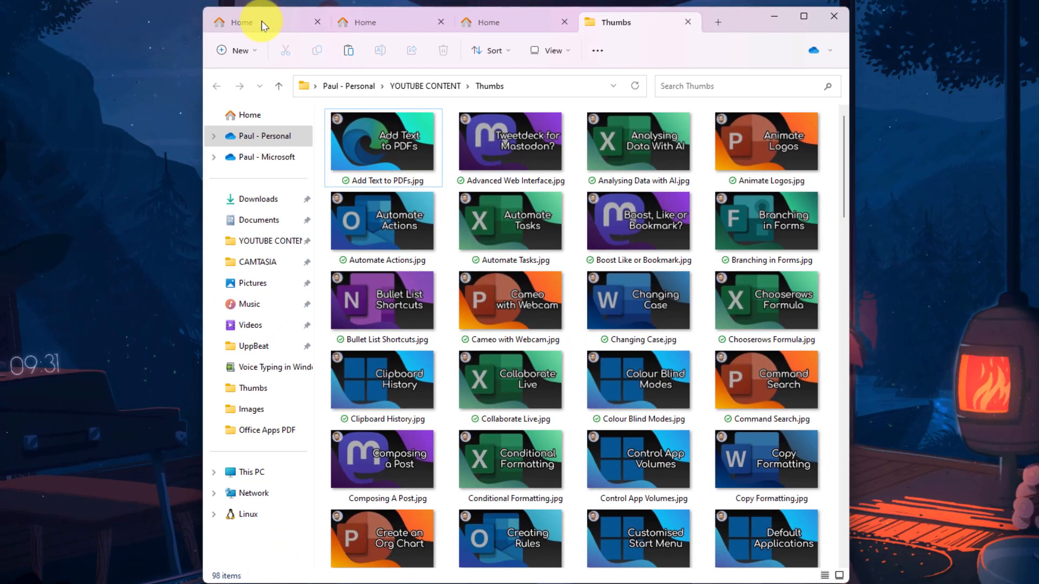
left_click(233, 22)
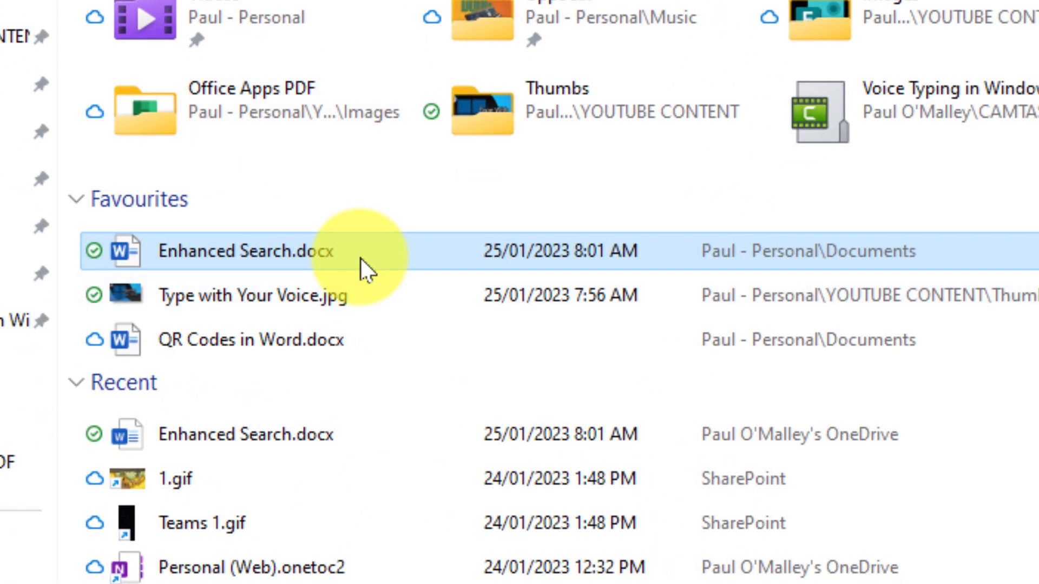
mouse_move(364, 250)
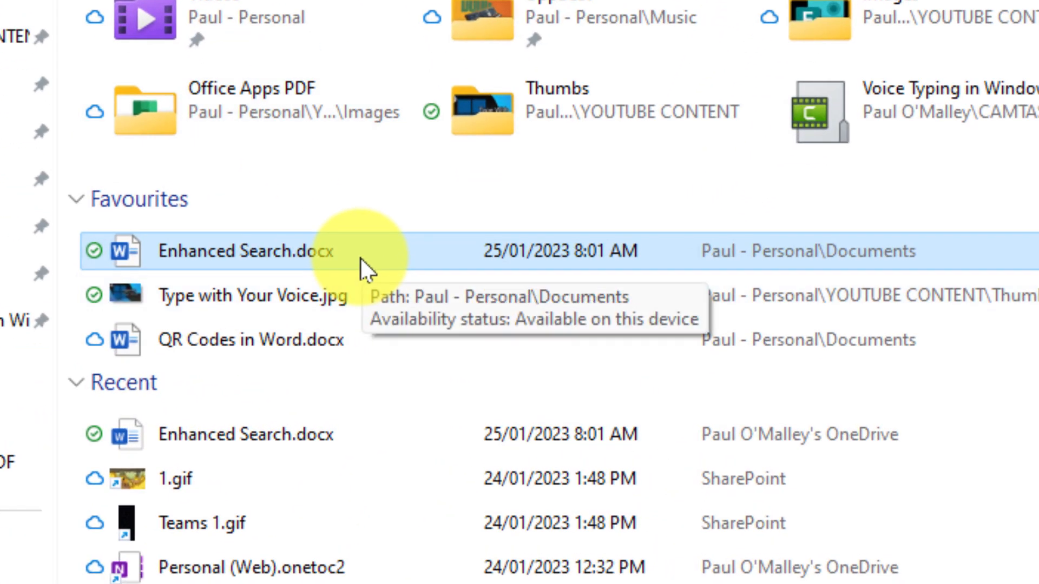
Remove Enhanced Search.docx from Favourites and add Teams 1.gif from Recent
right_click(245, 251)
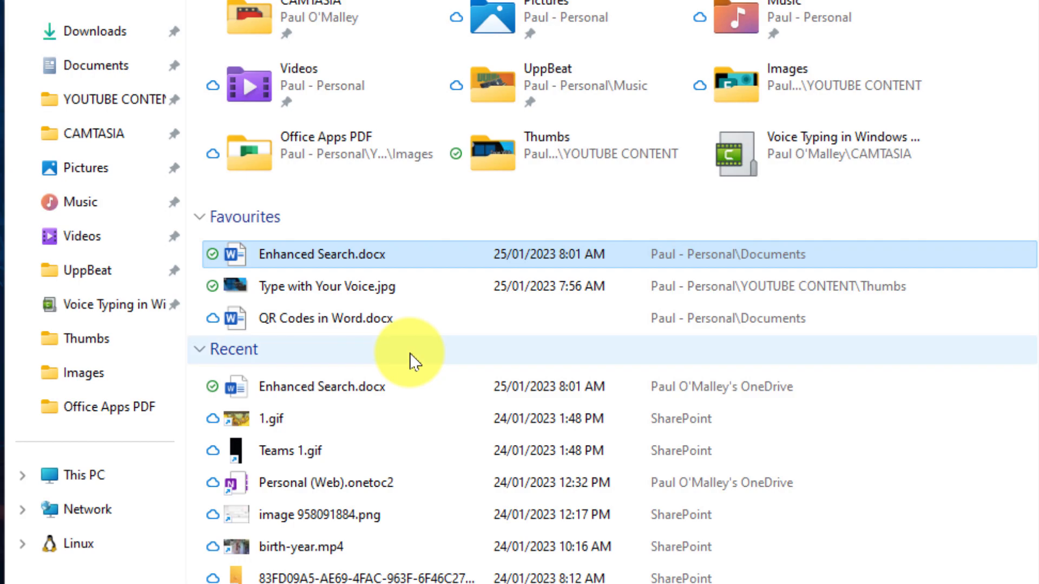
mouse_move(364, 454)
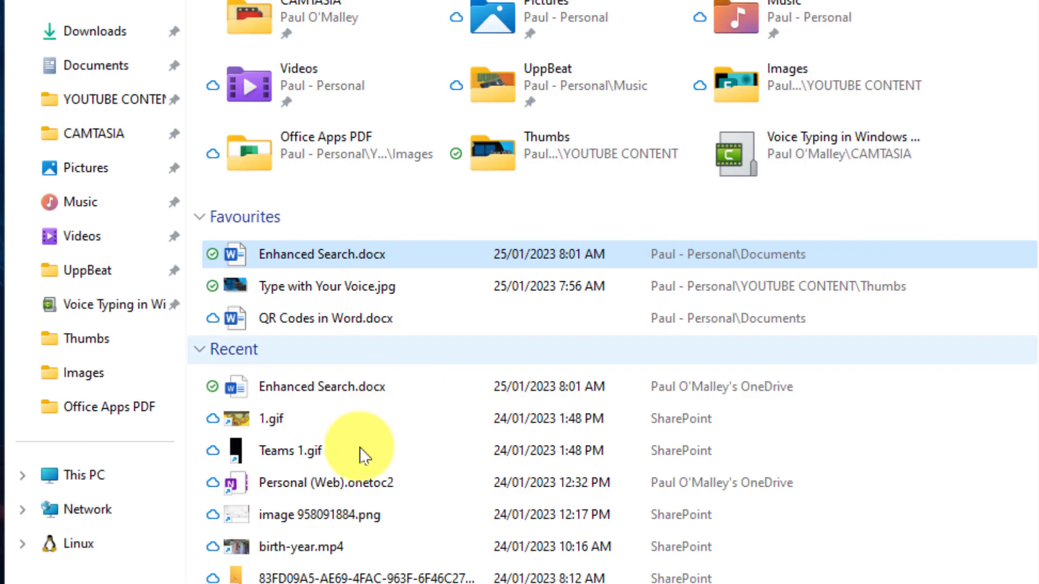
mouse_move(361, 454)
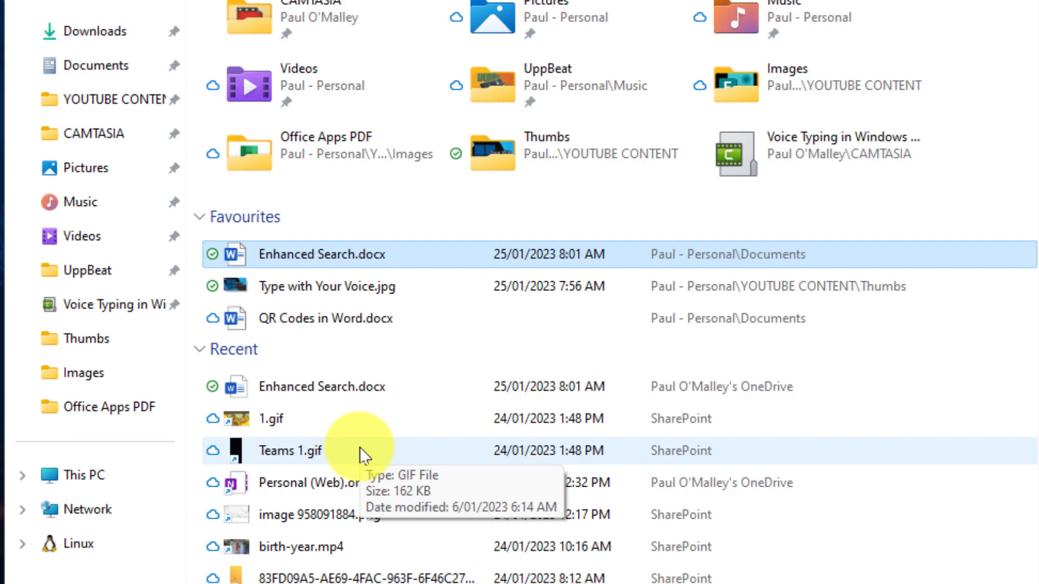
right_click(290, 450)
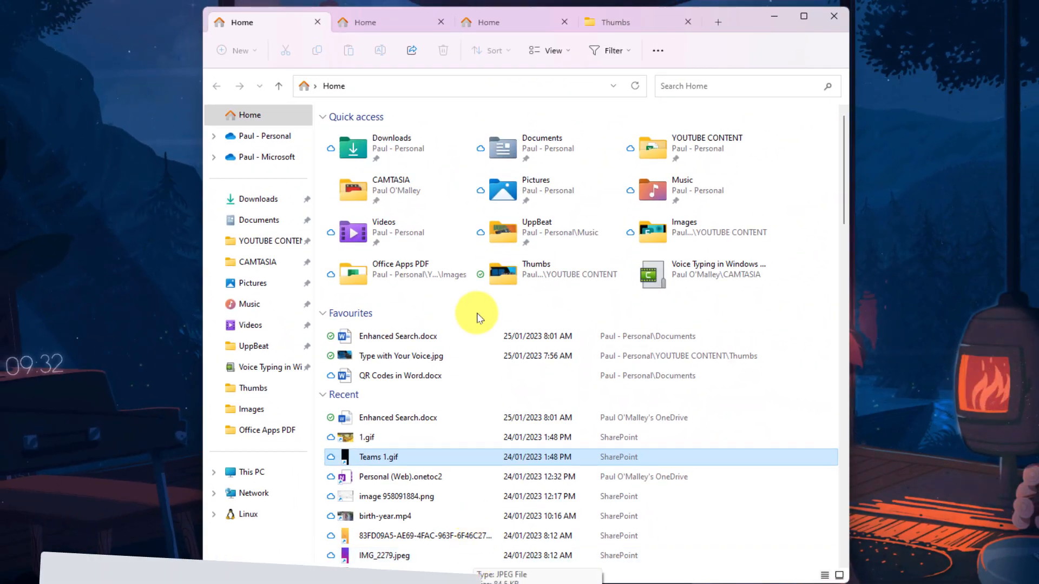
Refresh Home with F5 so Favourites shows Teams 1.gif instead of Enhanced Search.docx
key("F5")
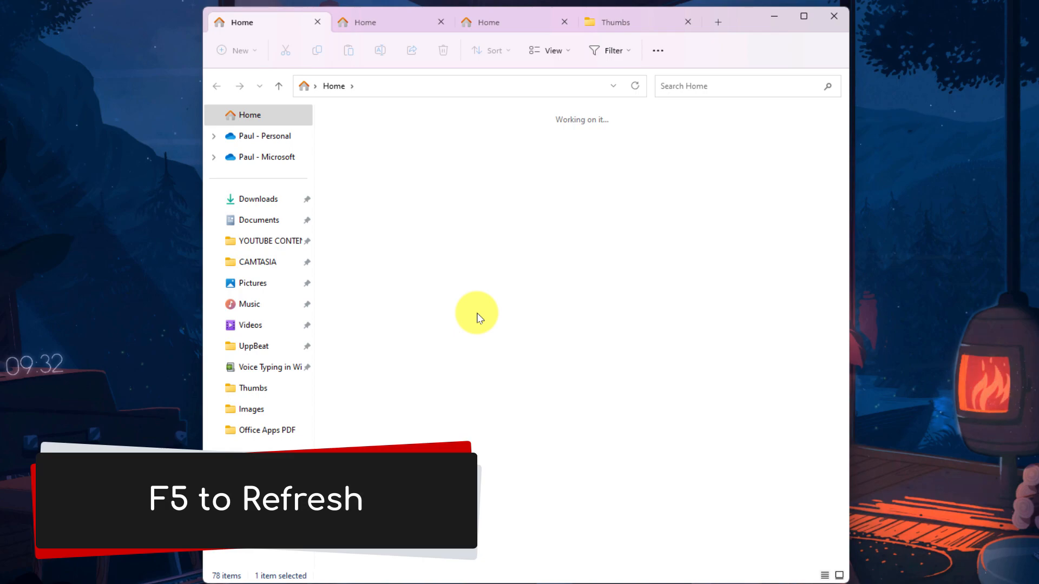
key("f5")
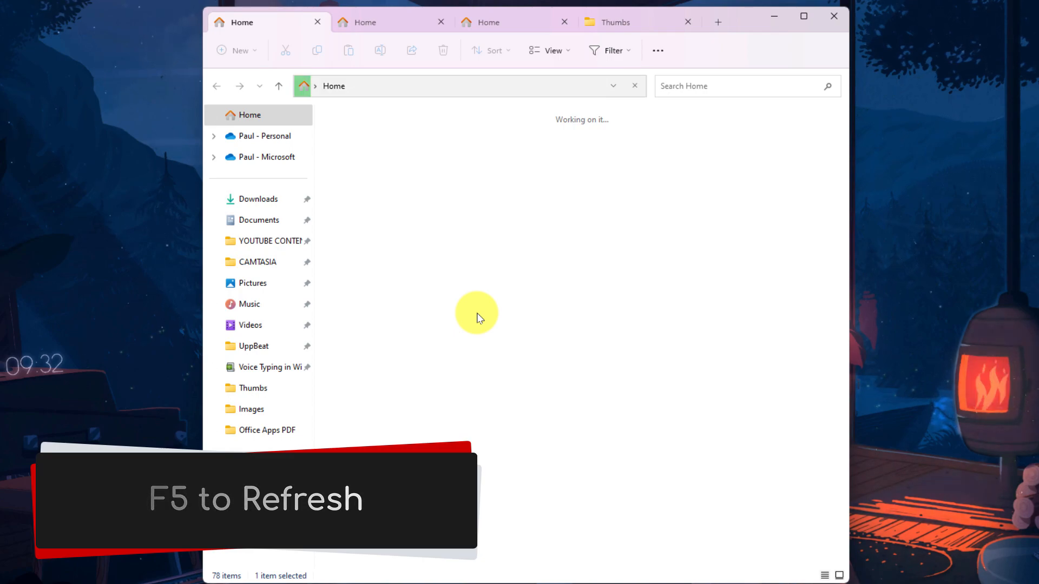
key("f5")
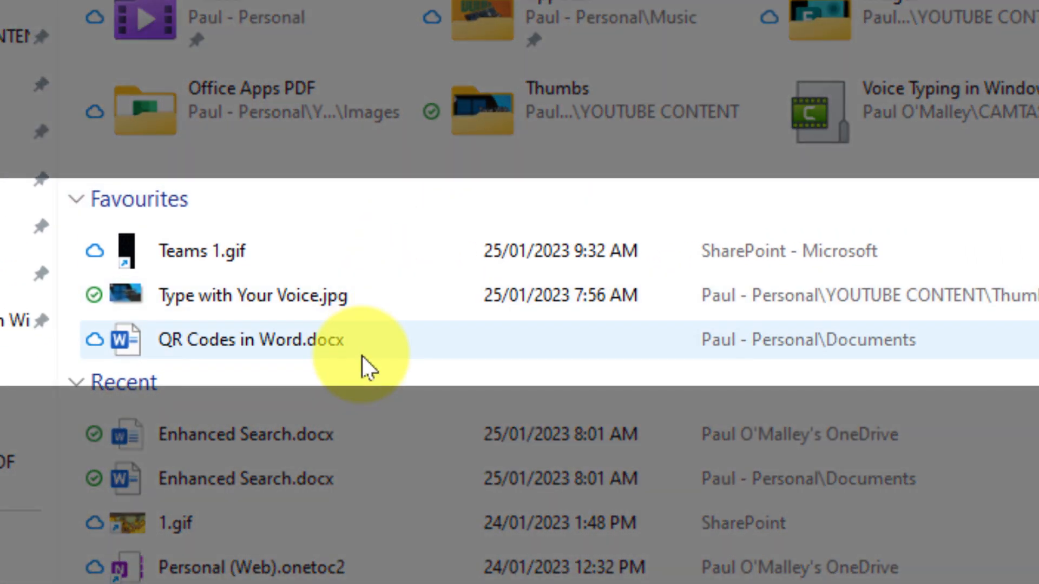
mouse_move(364, 358)
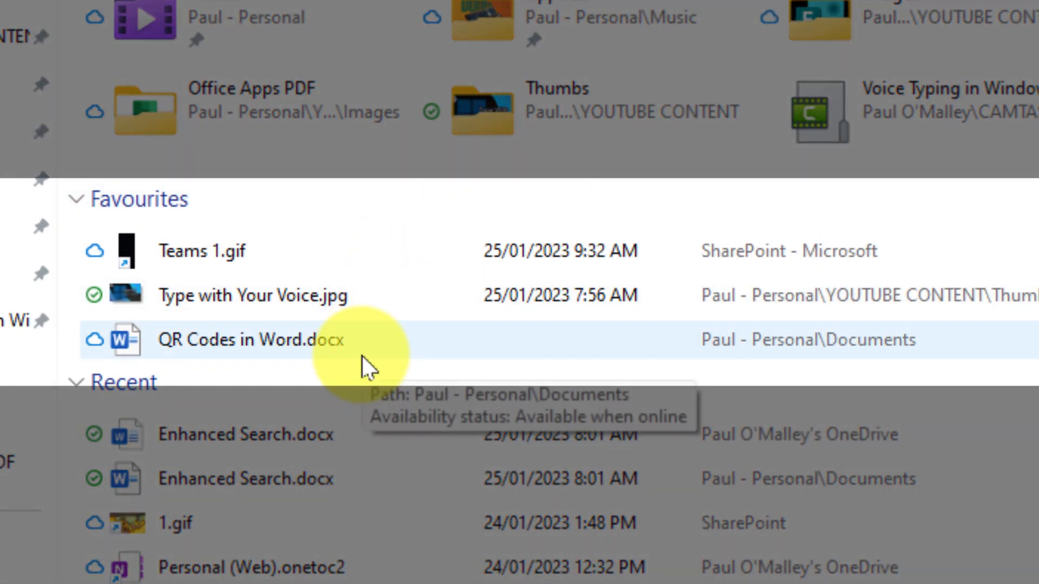
mouse_move(659, 212)
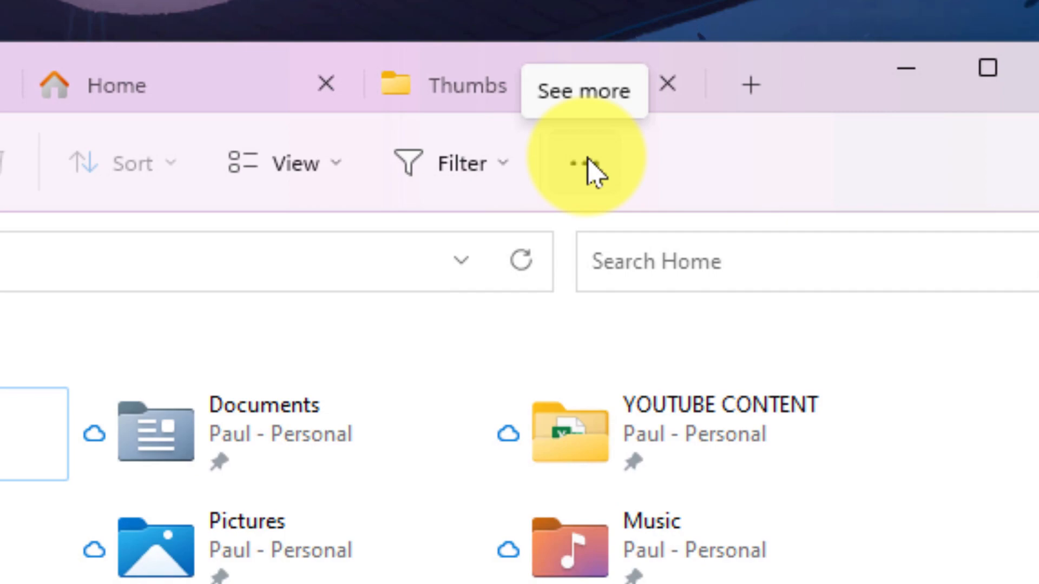
Open Folder Options and untick Show recently used files and Show frequently used folders
left_click(585, 163)
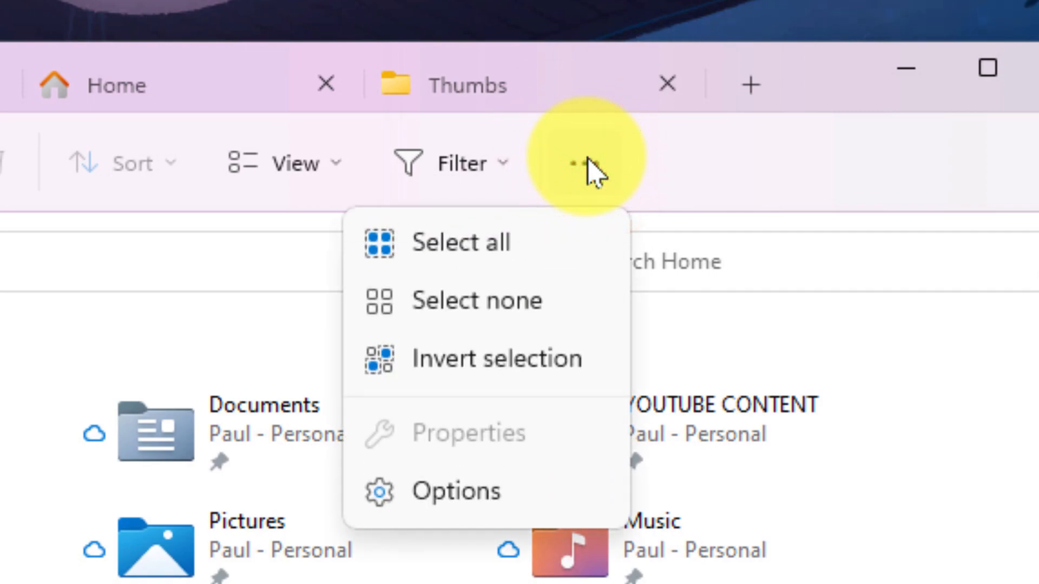
mouse_move(474, 503)
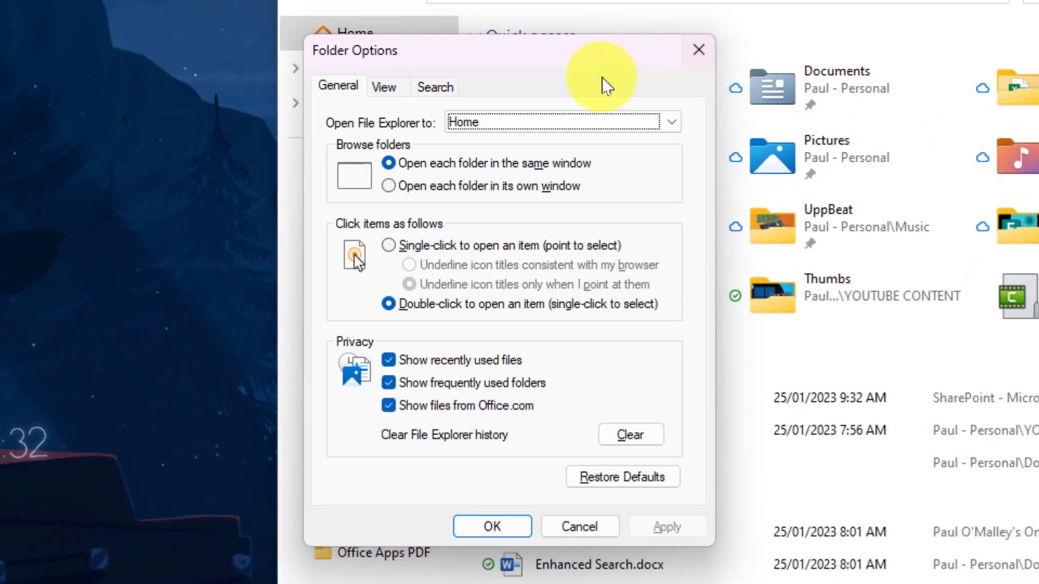
mouse_move(582, 82)
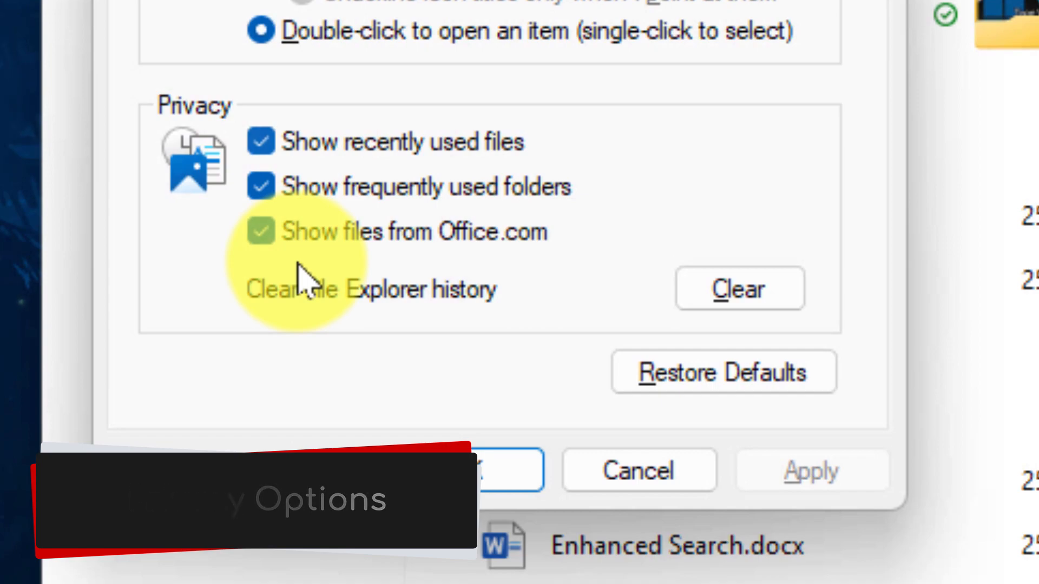
left_click(261, 141)
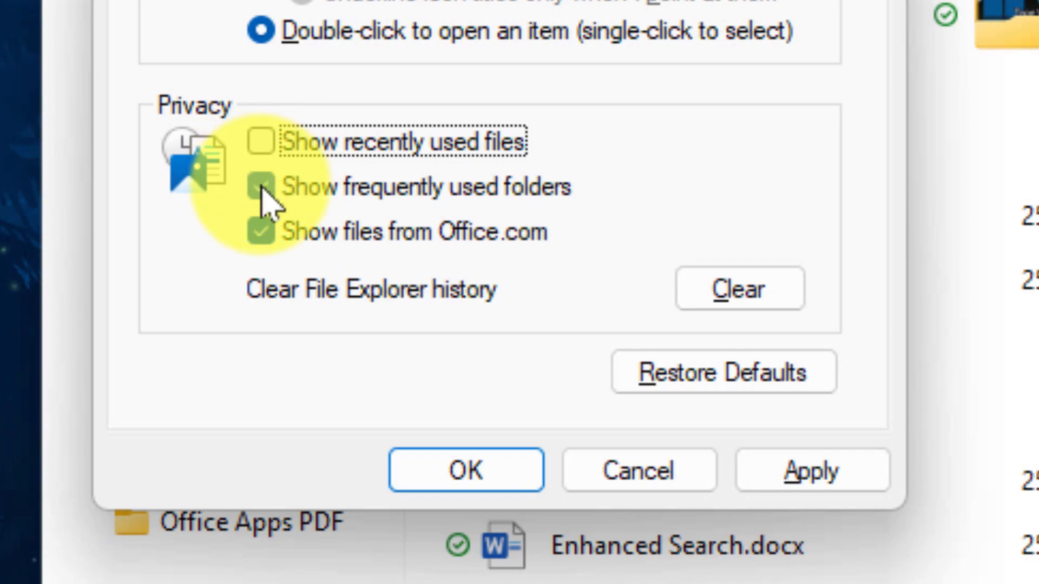
left_click(260, 187)
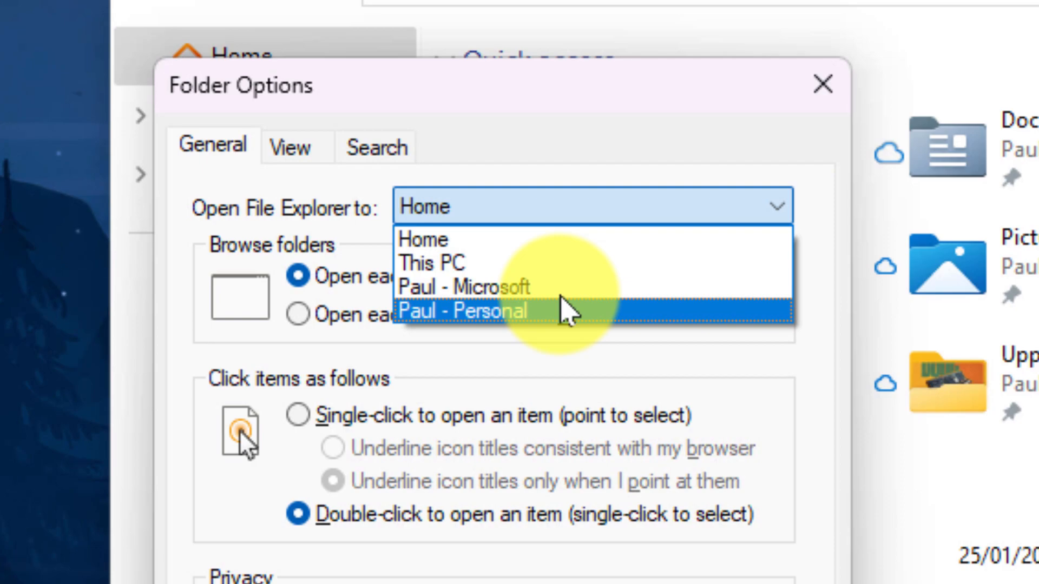
Set File Explorer to open to Paul - Personal OneDrive and save the options
left_click(462, 311)
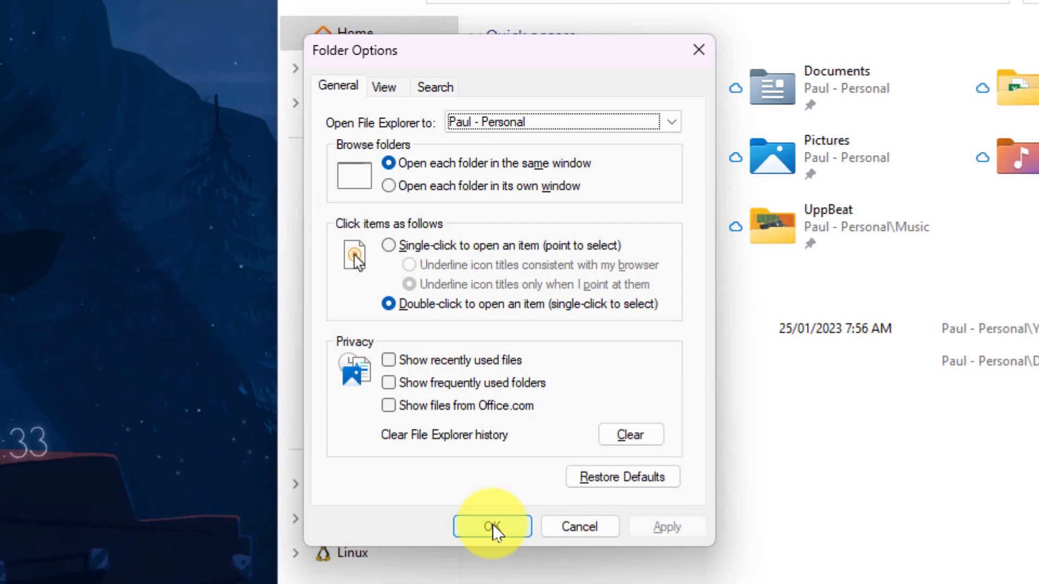
left_click(490, 526)
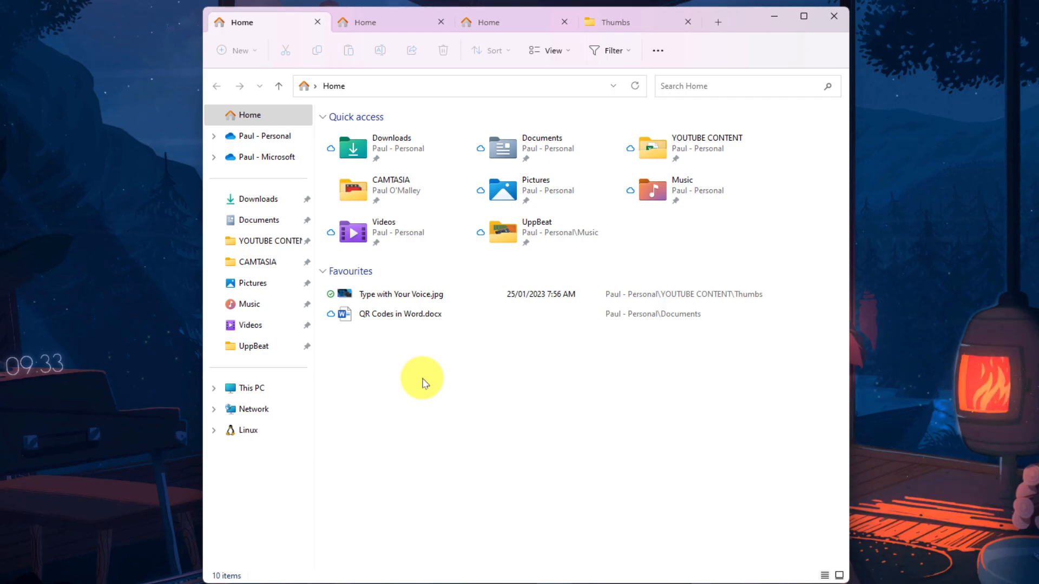
mouse_move(412, 397)
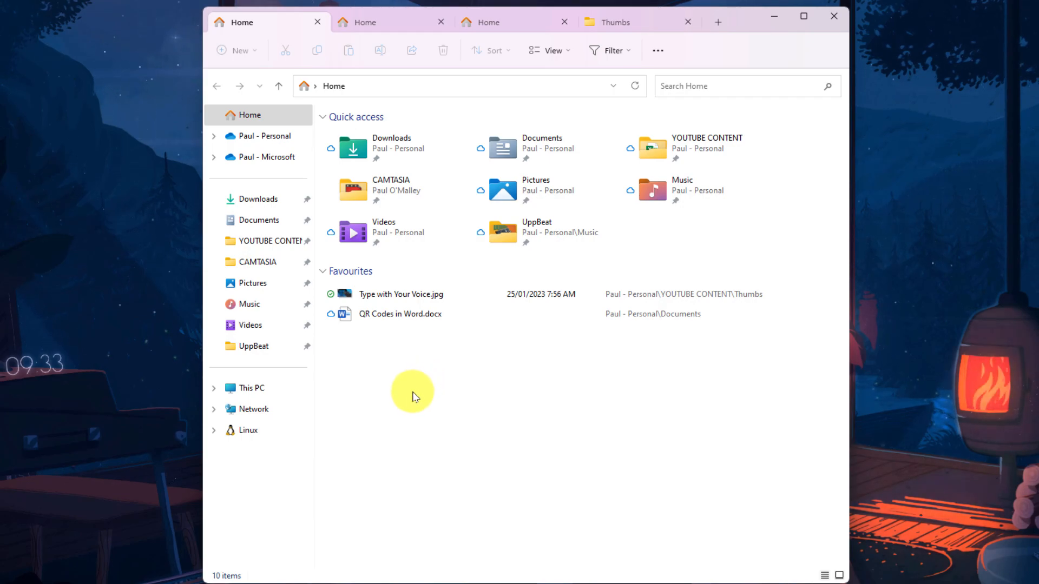
mouse_move(474, 317)
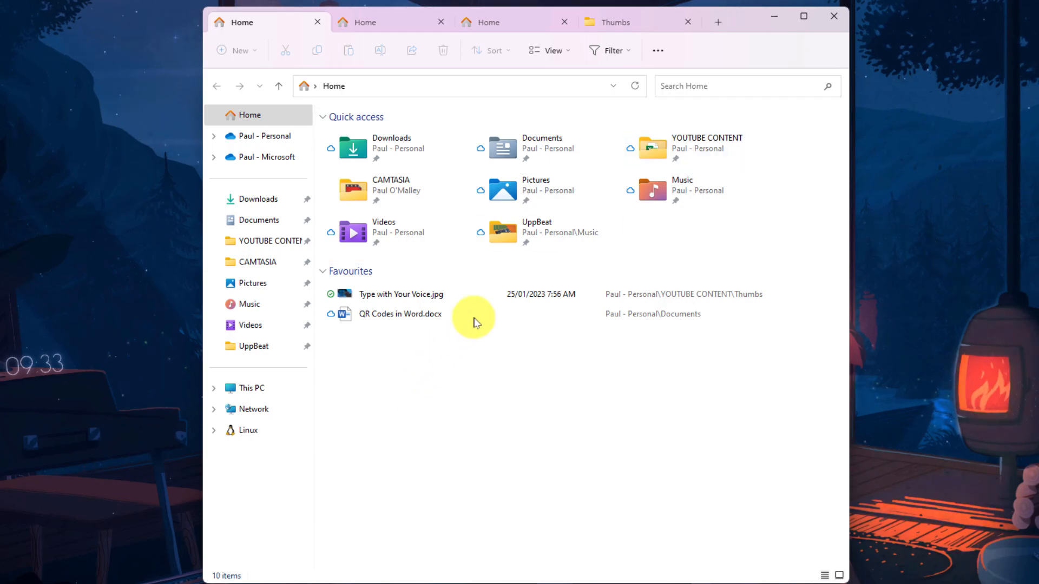
Open a new File Explorer tab, which lands on the Paul - Personal OneDrive folder
left_click(716, 21)
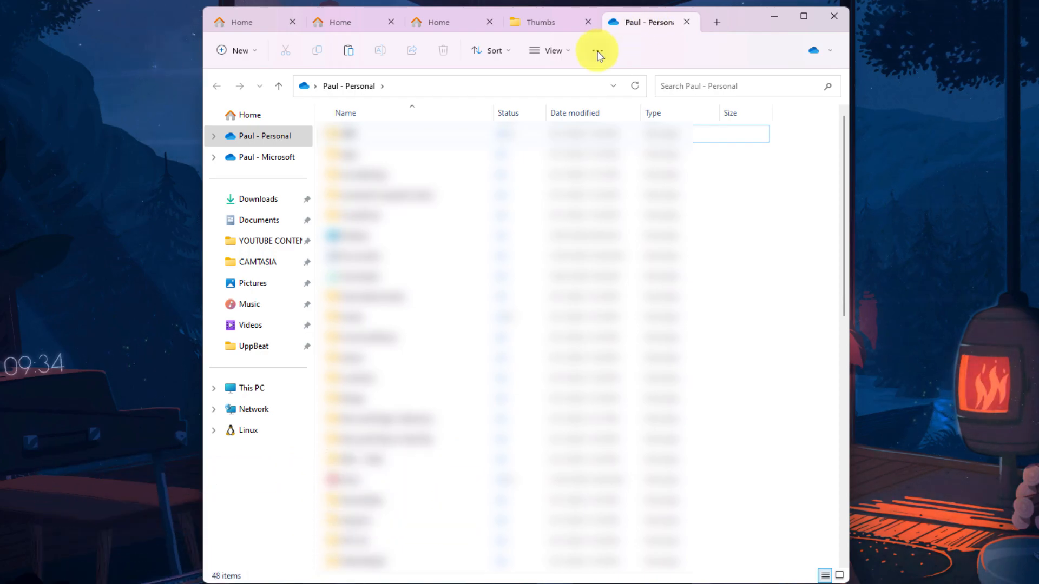
In Folder Options, set Open File Explorer to Home and save
left_click(595, 49)
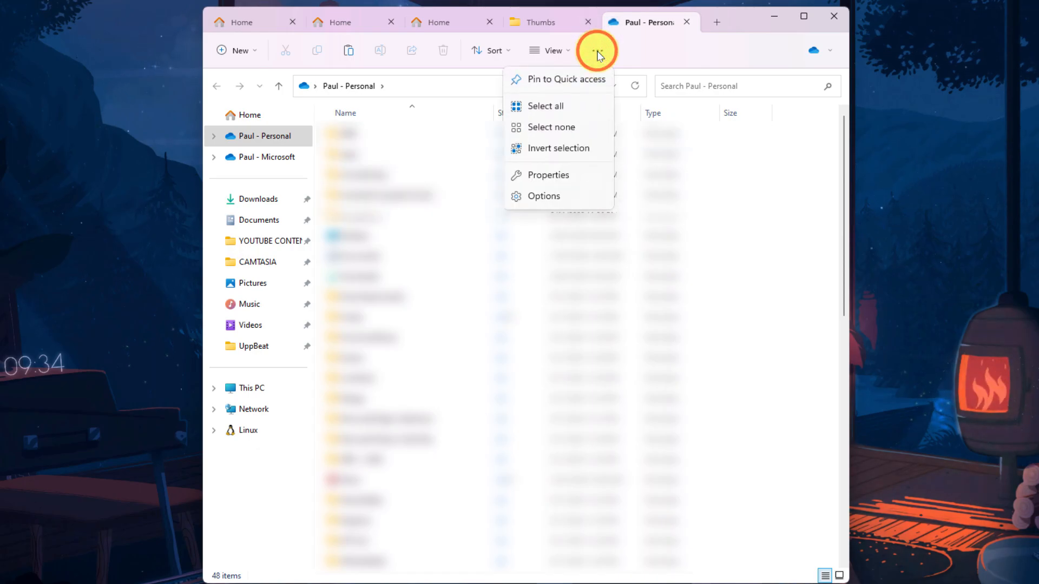
left_click(542, 195)
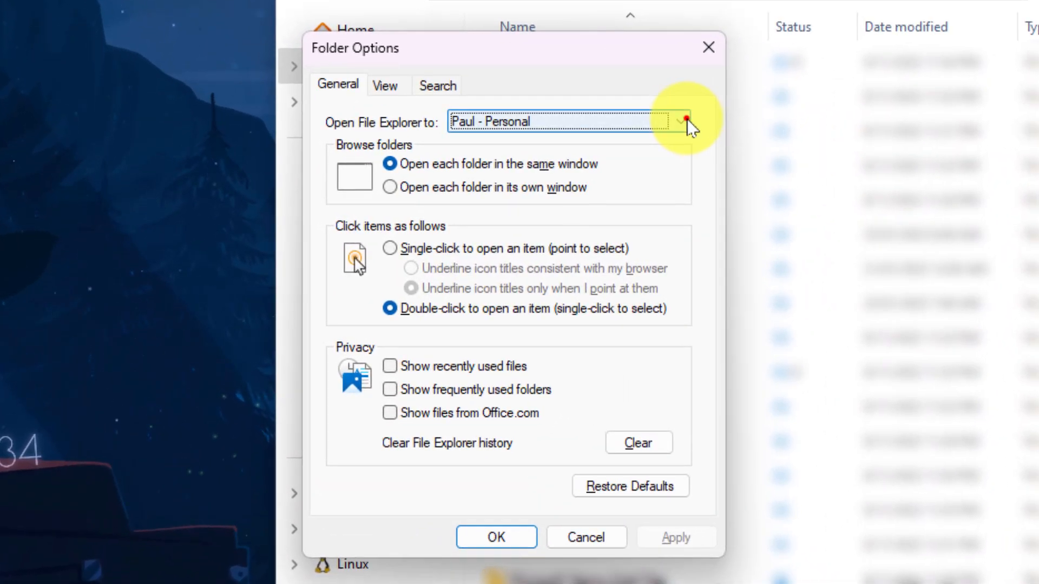
left_click(681, 121)
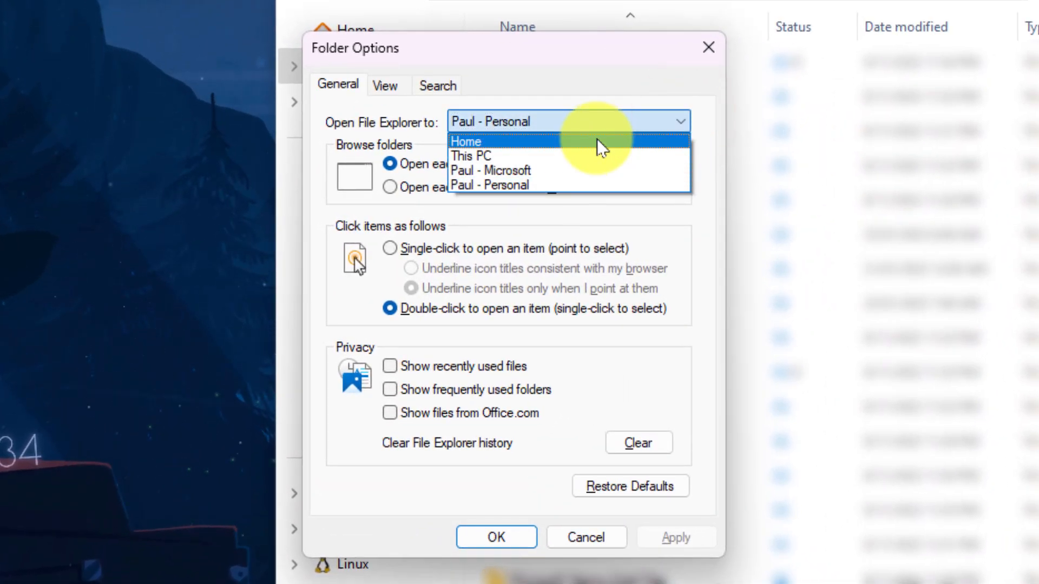
left_click(466, 141)
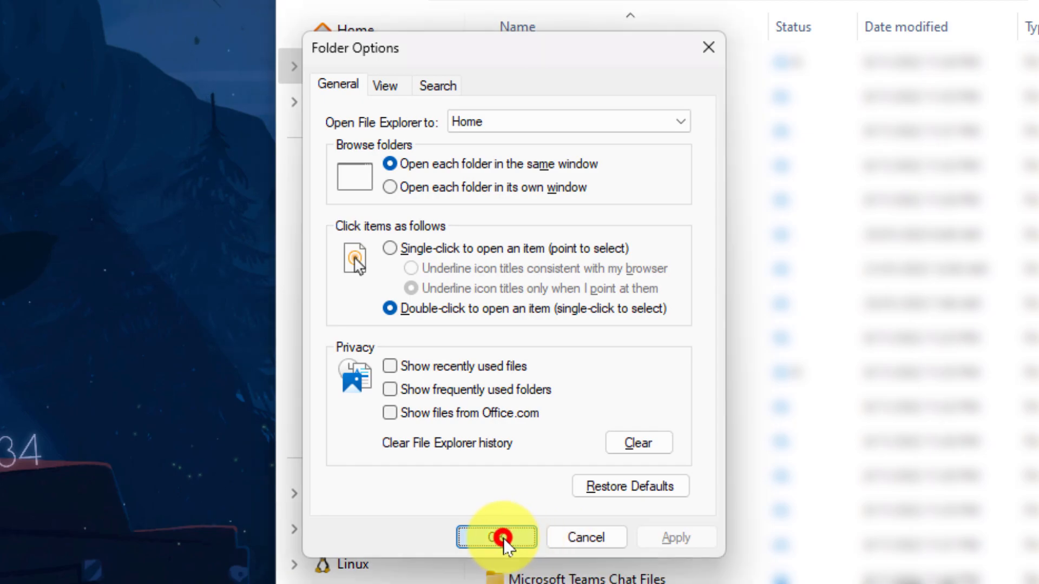
left_click(496, 536)
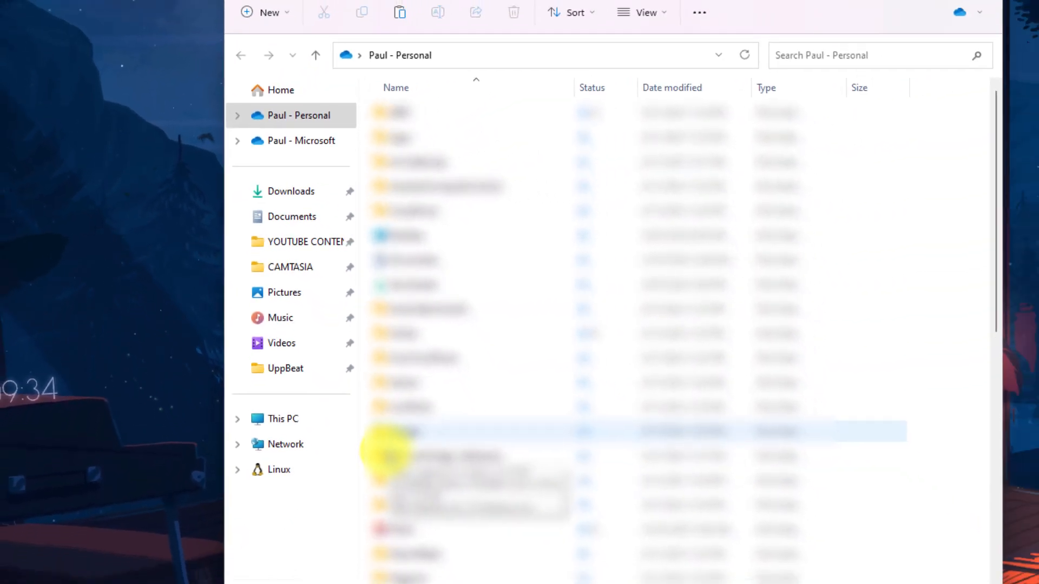